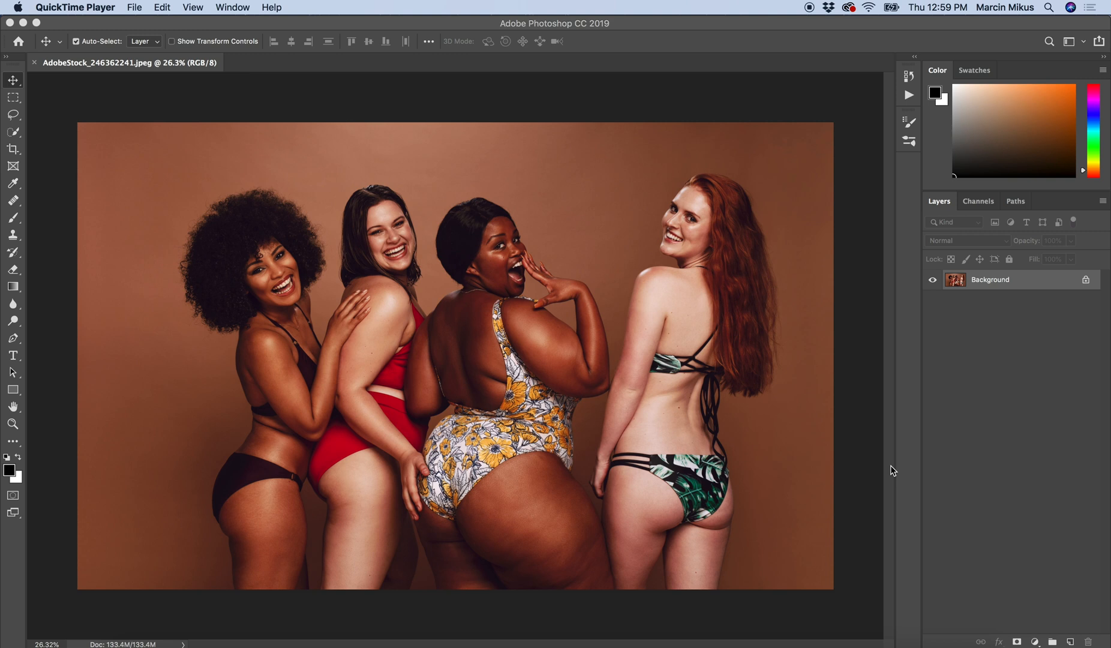
mouse_move(628, 507)
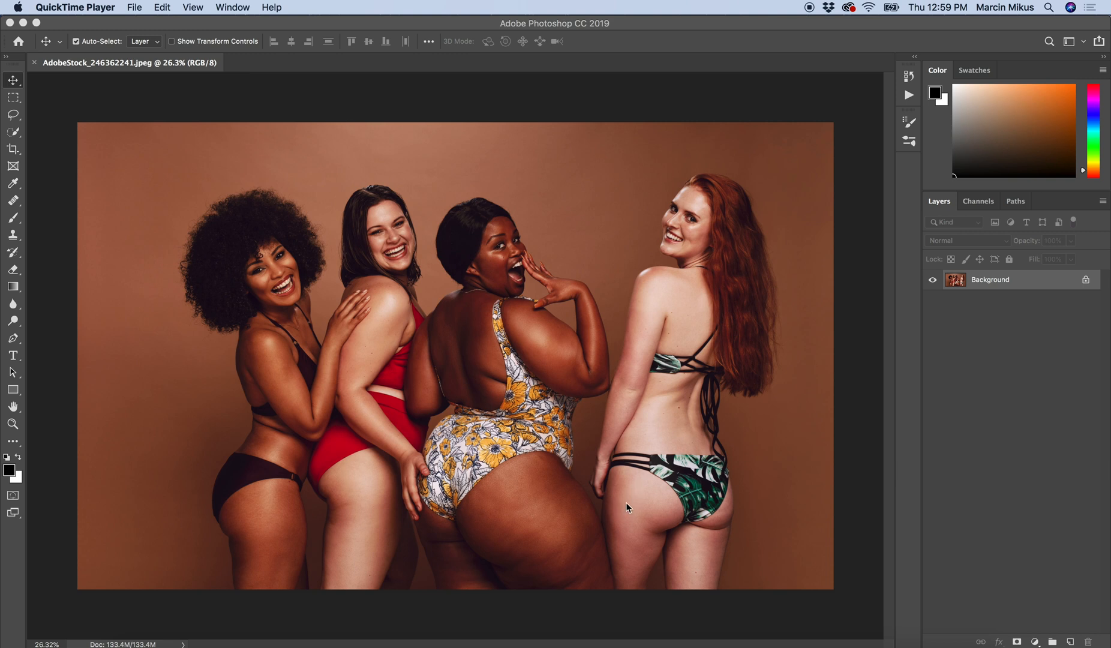
mouse_move(562, 493)
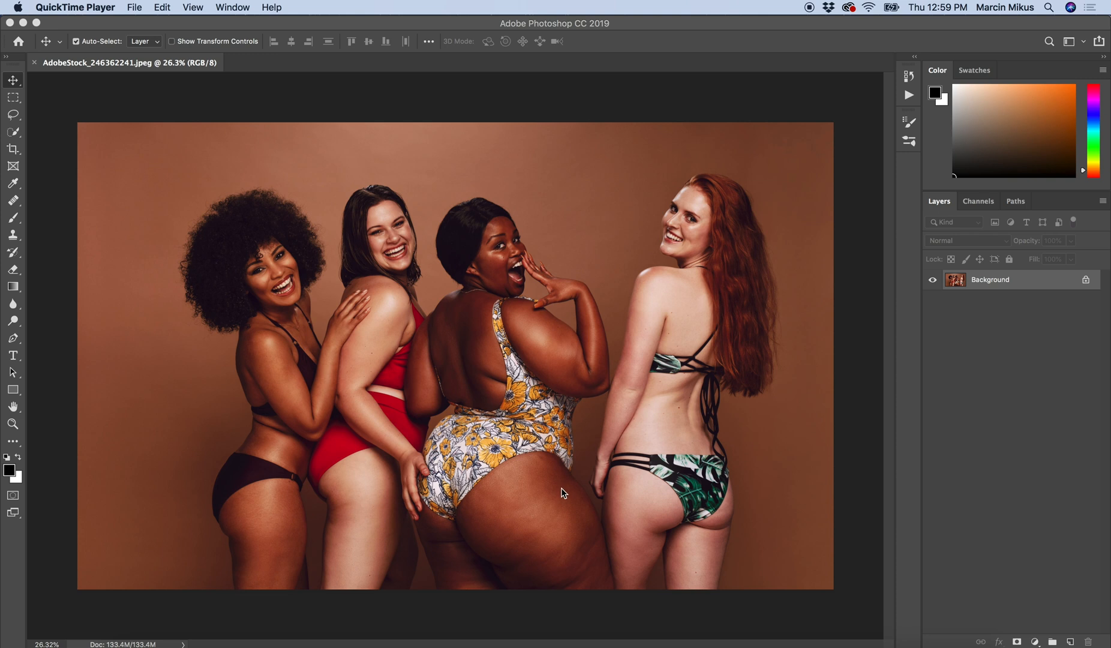
mouse_move(550, 490)
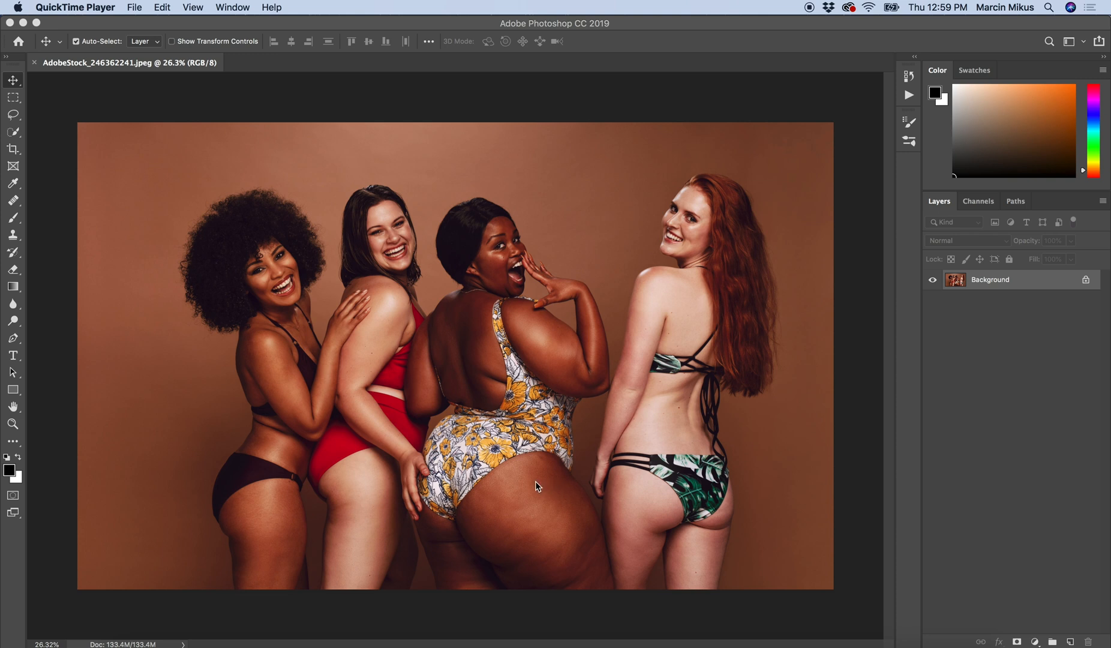
mouse_move(536, 483)
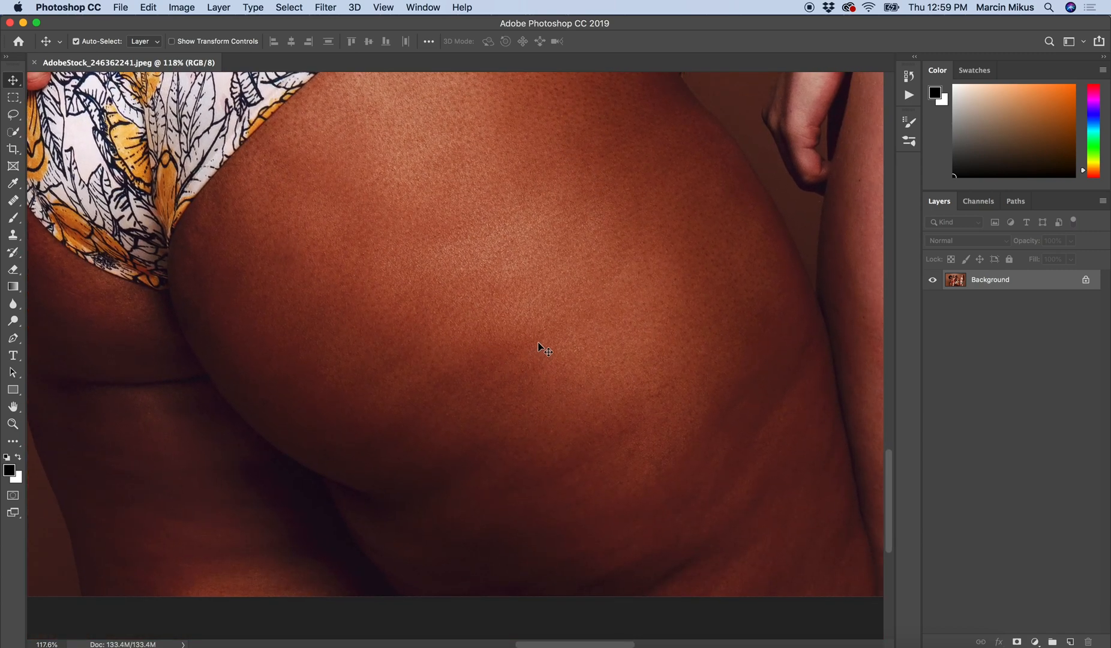
mouse_move(720, 430)
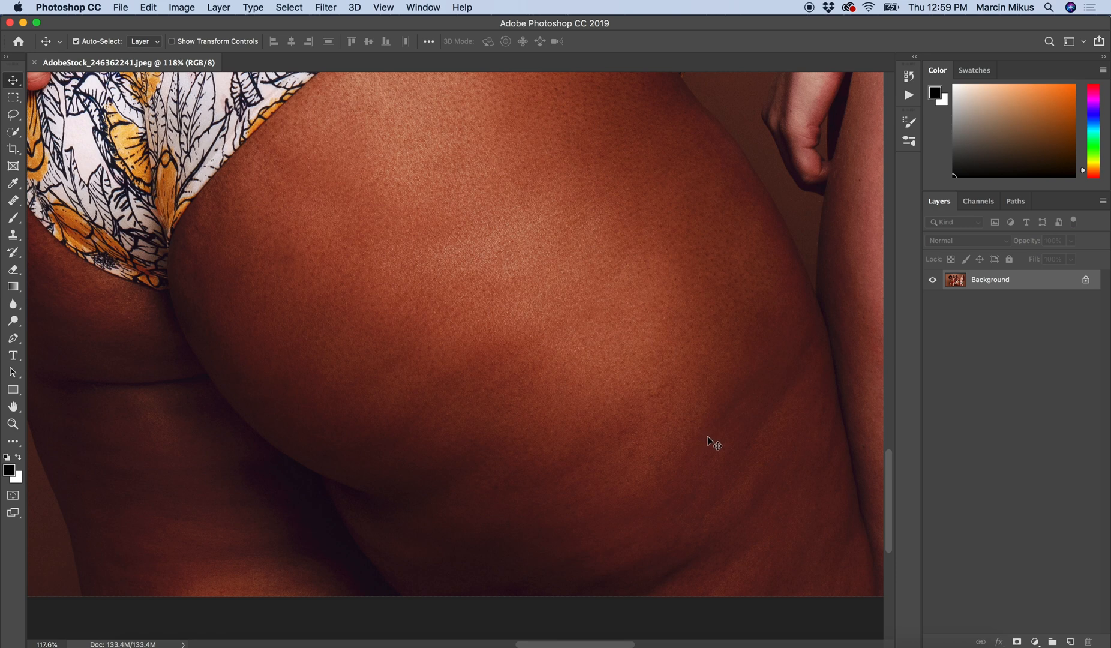
mouse_move(694, 443)
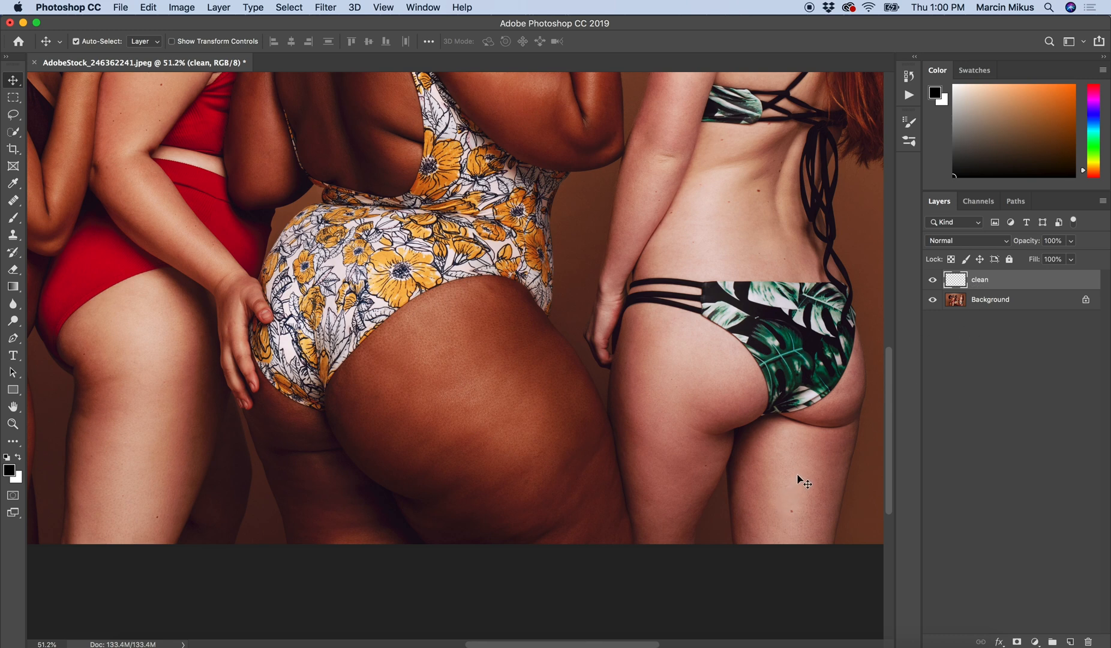
mouse_move(807, 478)
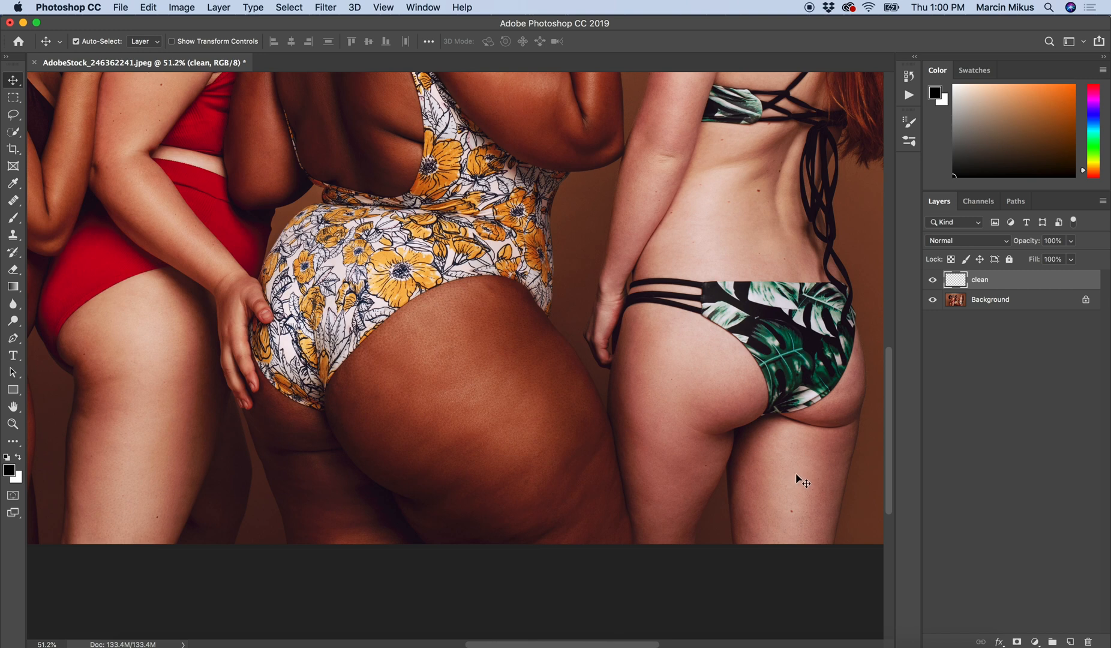
mouse_move(794, 481)
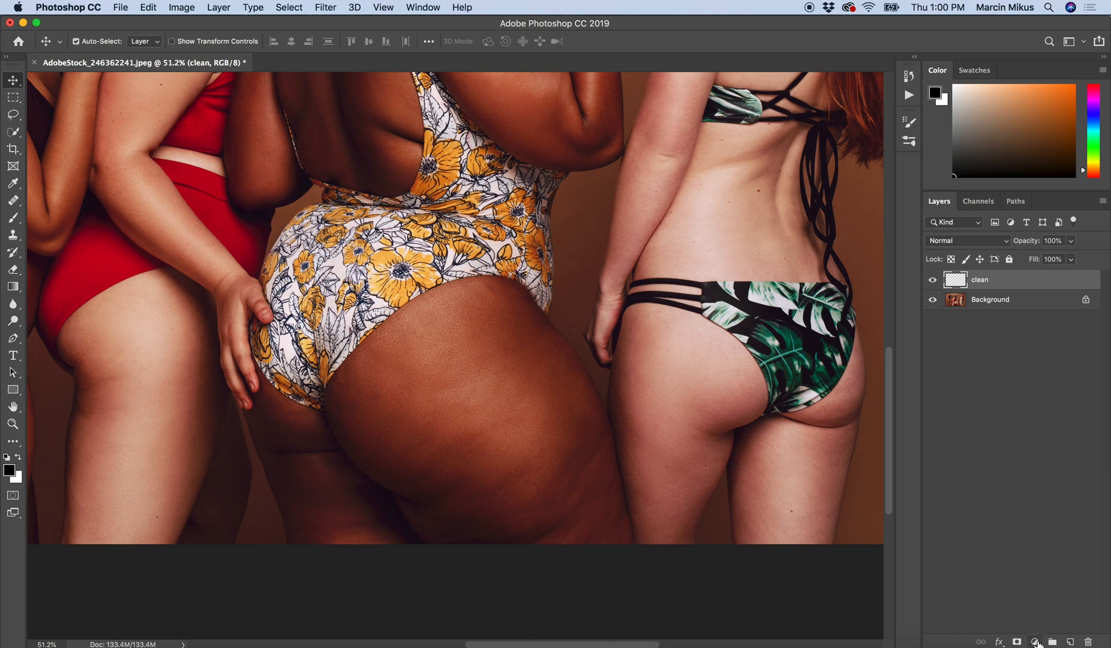
Step: Add a Curves layer named 'dodge' with its midtones raised to brighten
click(1033, 641)
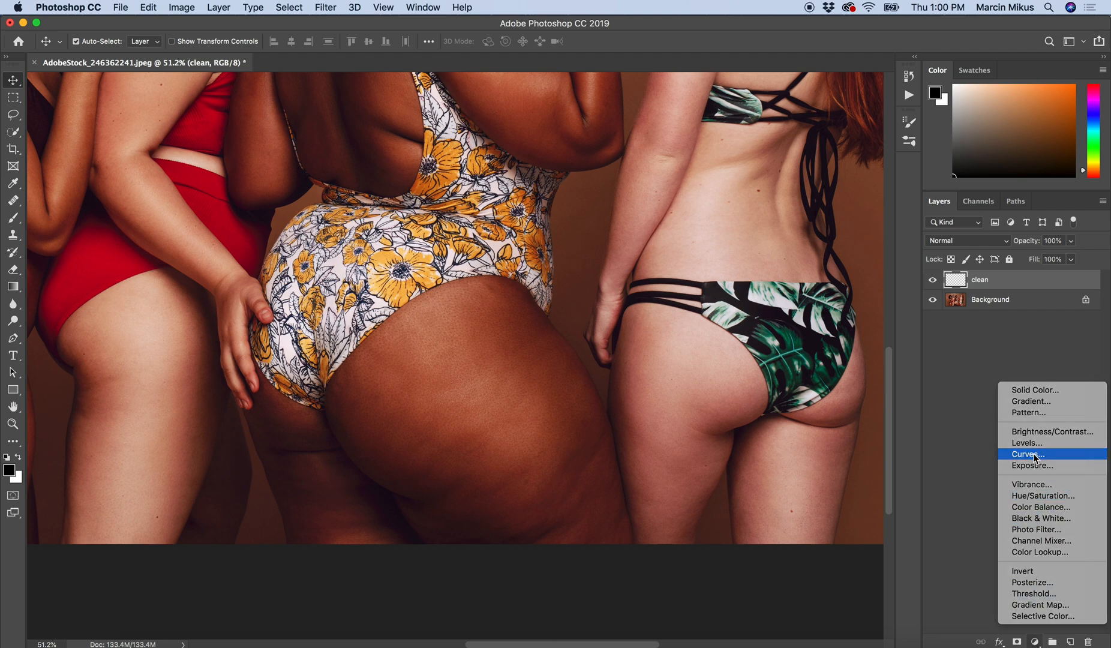
click(1026, 454)
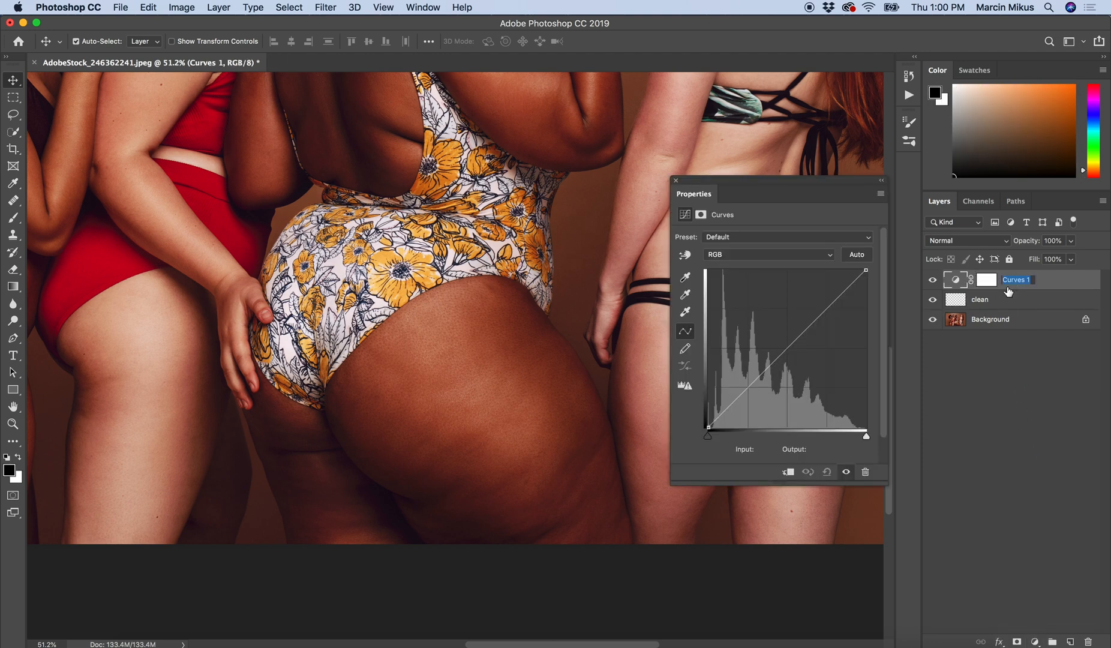
text(dodge)
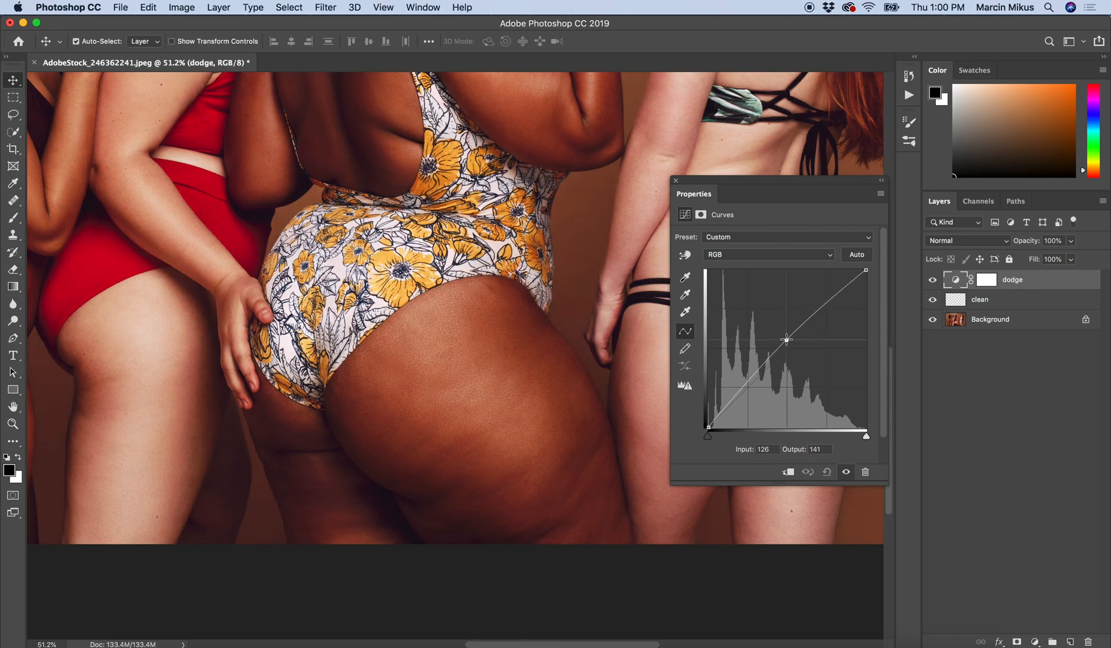
drag(786, 339, 786, 331)
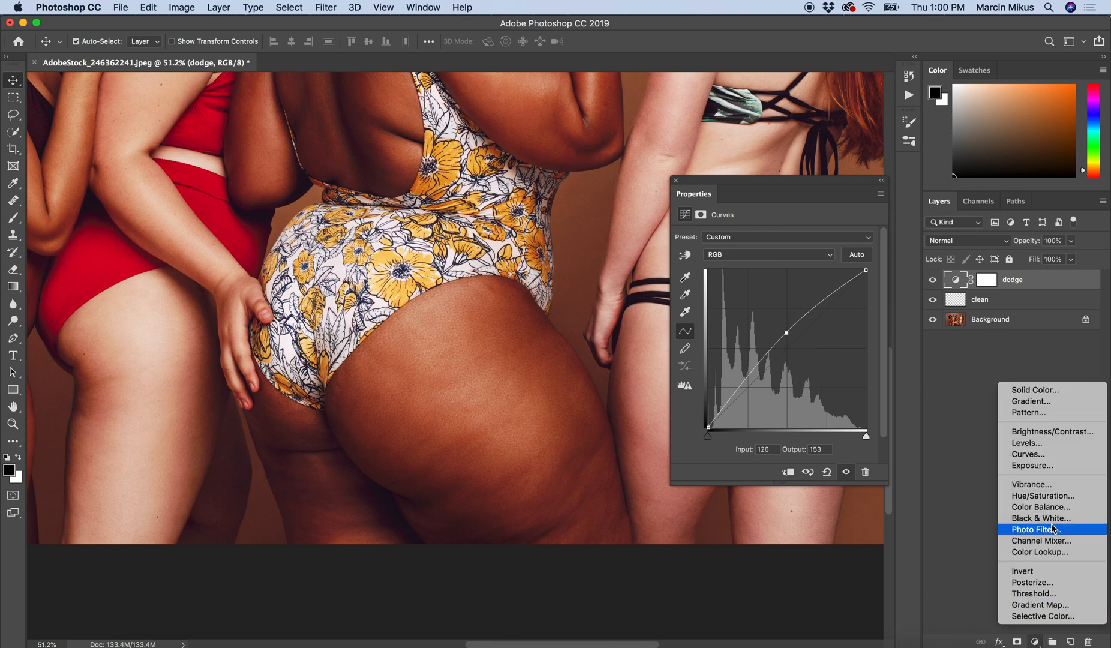
mouse_move(1026, 454)
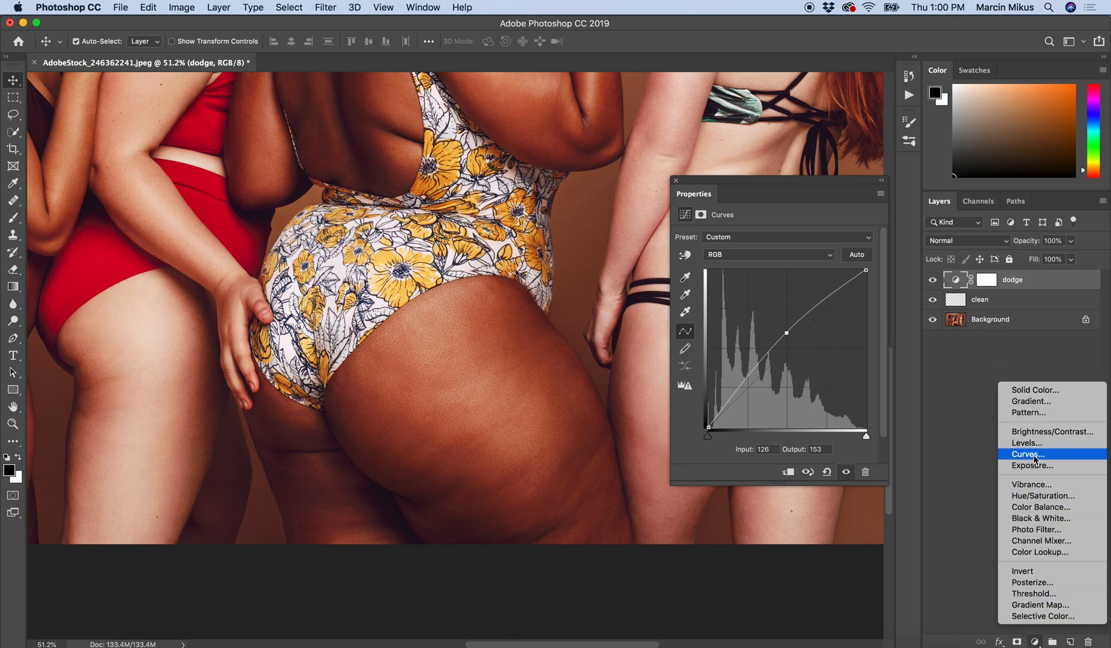
Step: Add a second Curves layer named 'burn' with its midtones pulled down to darken
click(1025, 453)
text(burn)
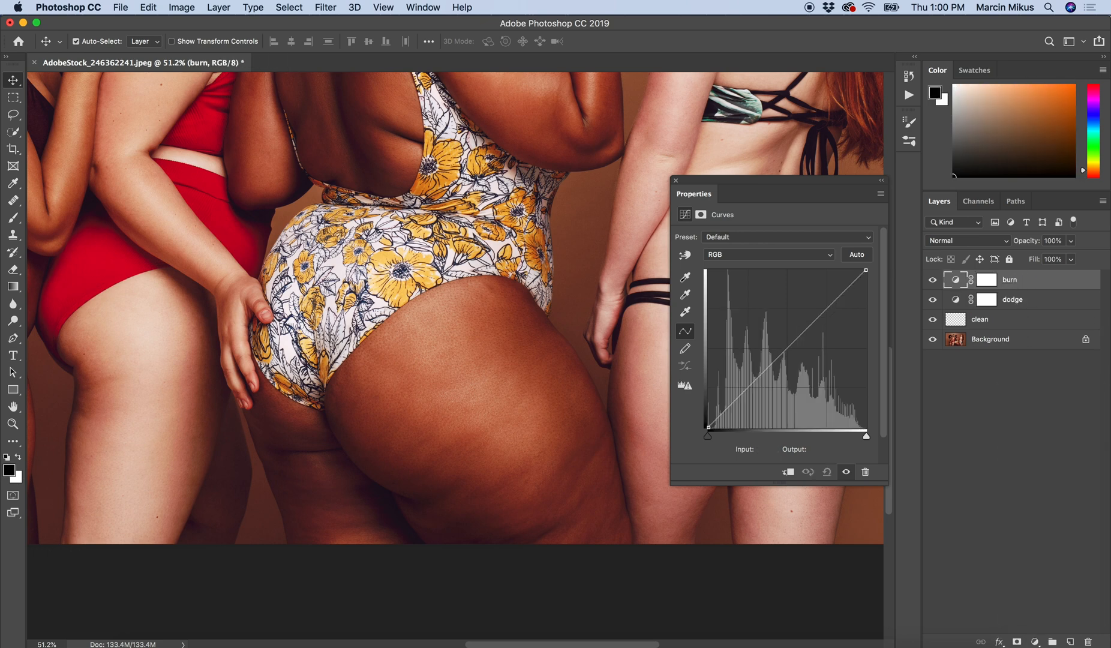
drag(784, 347, 784, 361)
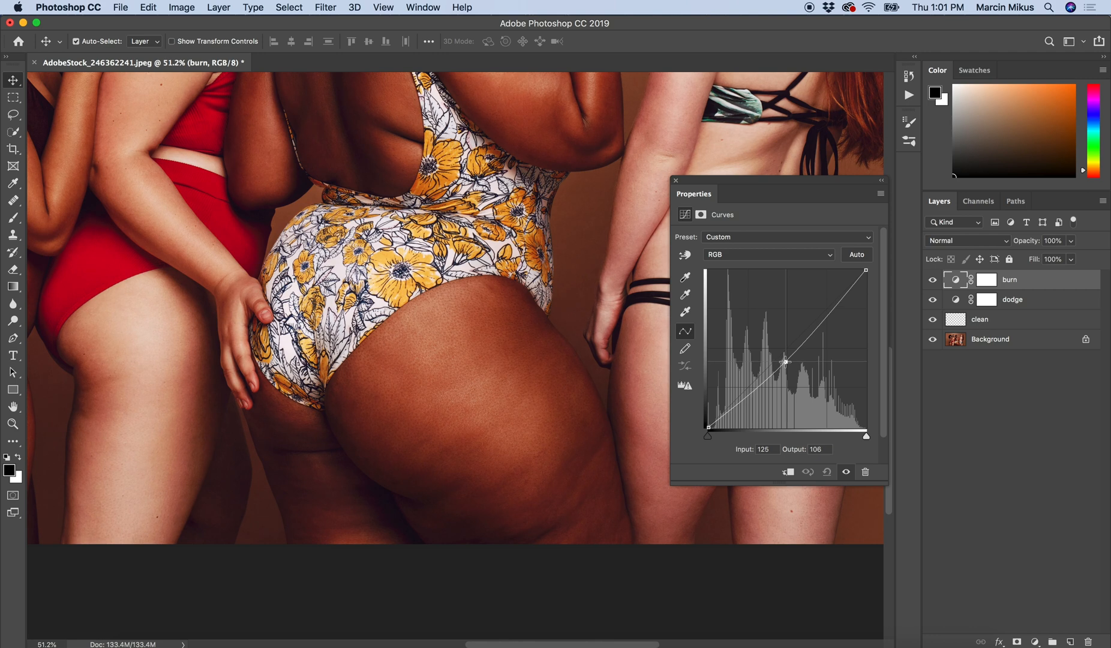
drag(785, 361, 785, 366)
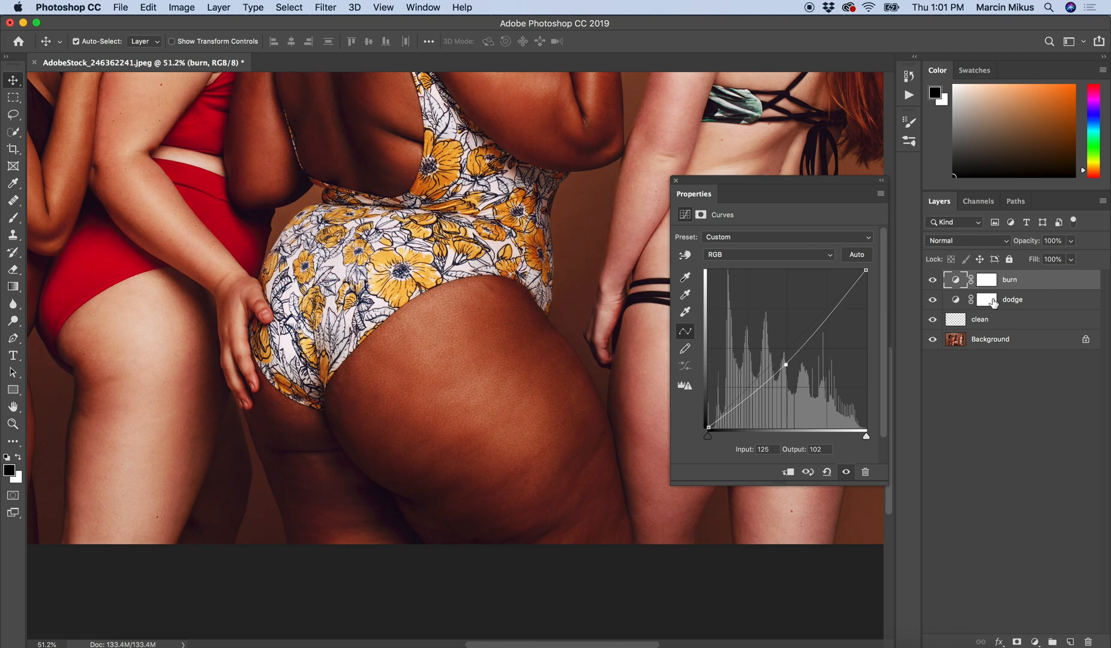
Step: Select the dodge layer's mask as the editing target
click(986, 298)
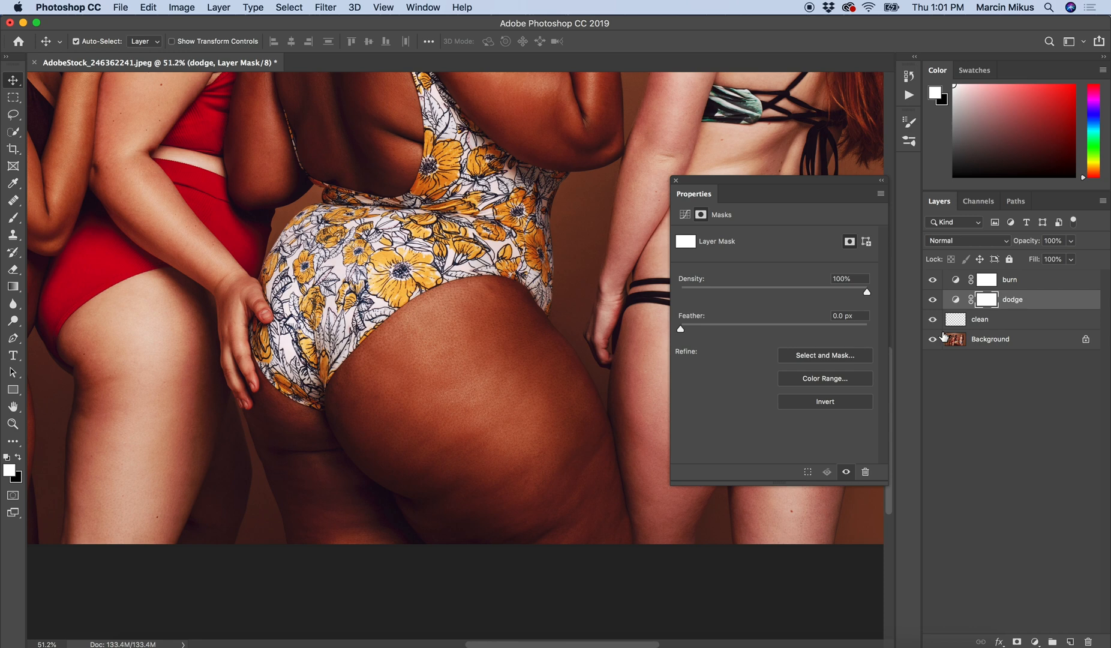
mouse_move(945, 334)
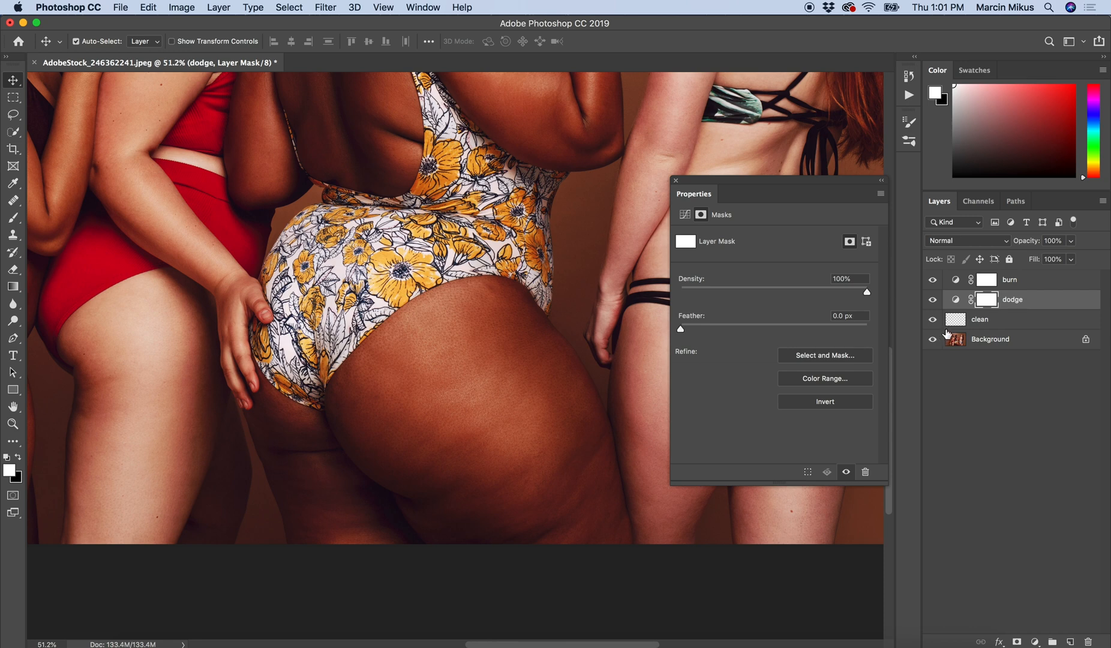
mouse_move(820, 253)
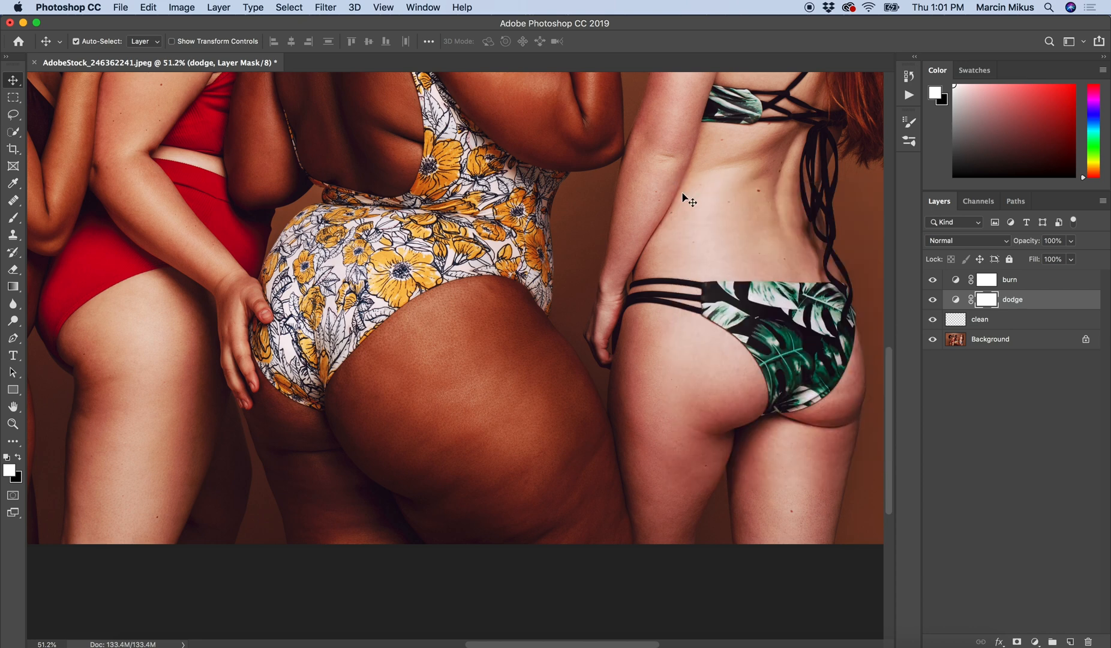
mouse_move(840, 356)
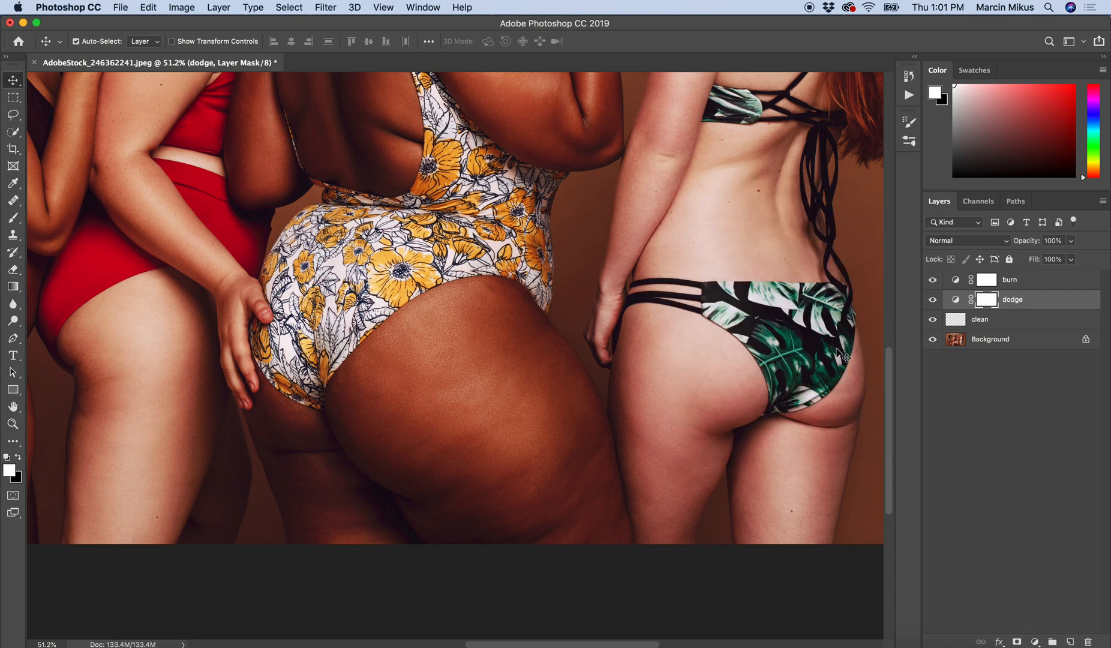
mouse_move(828, 338)
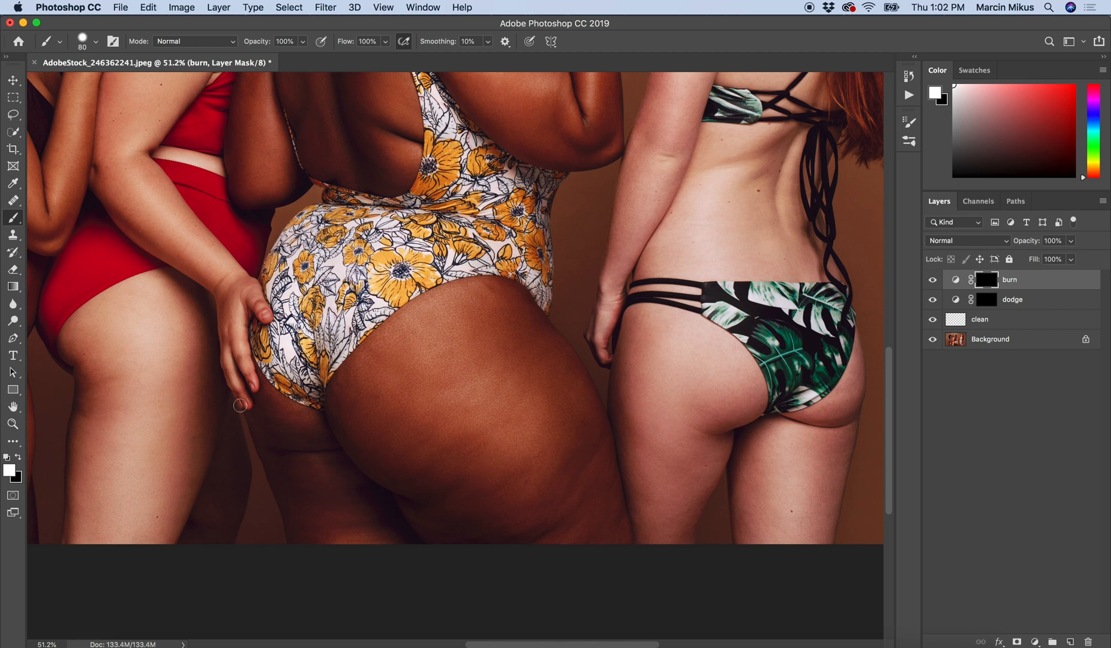
mouse_move(87, 62)
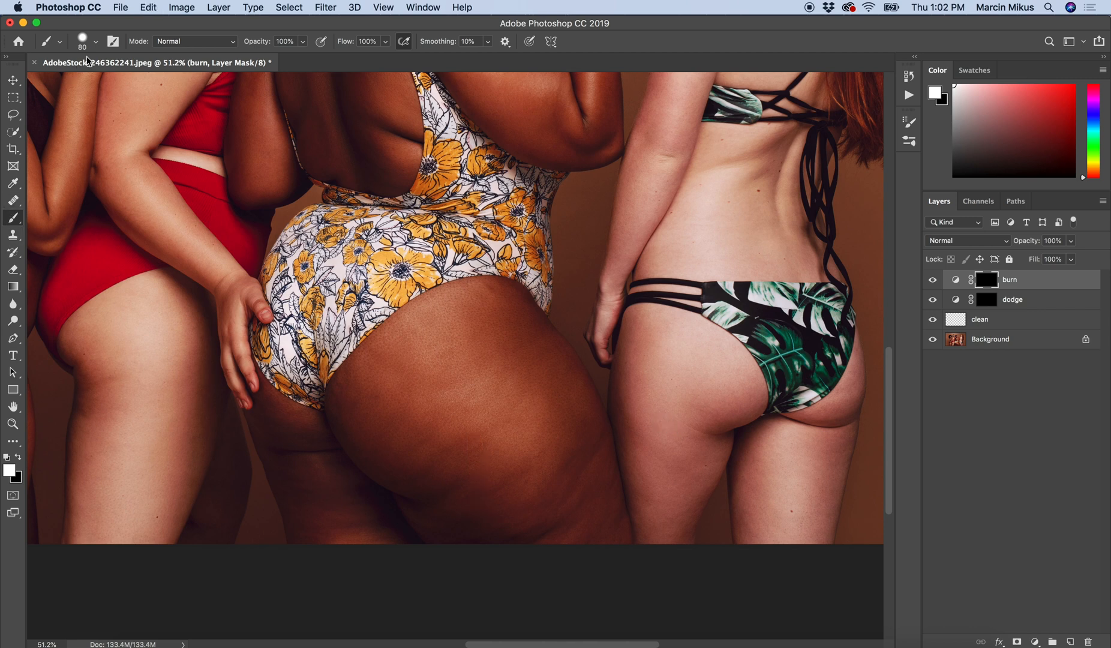
Step: Set a soft 50 px brush at 5% flow, then target the dodge mask and burn layer
click(96, 41)
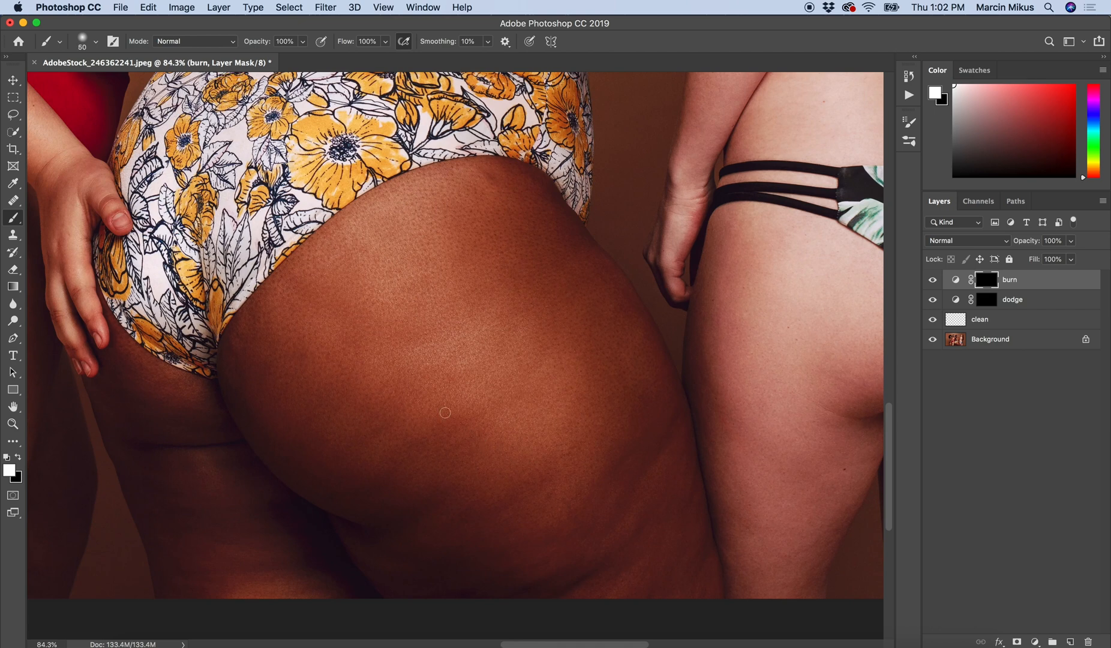
mouse_move(293, 311)
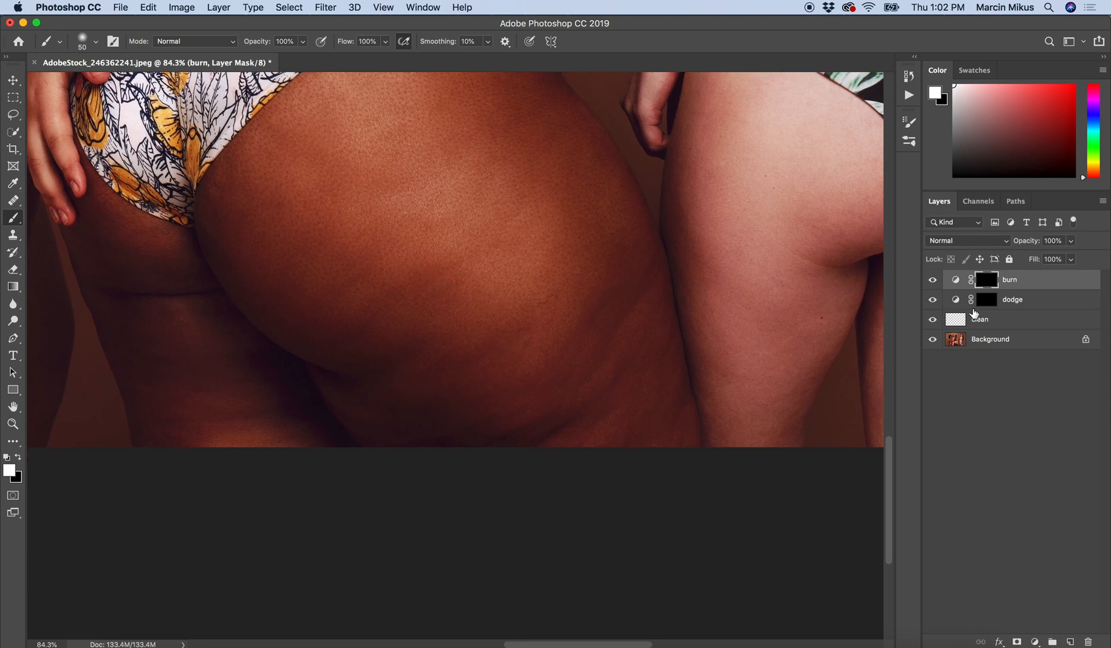
click(1012, 299)
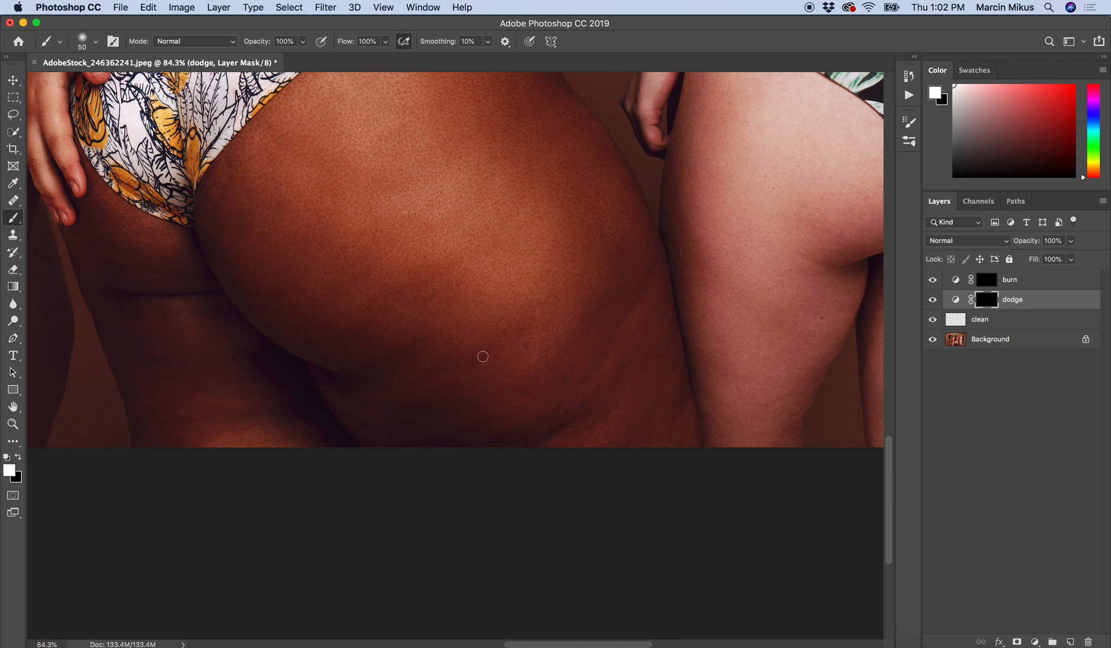
mouse_move(495, 406)
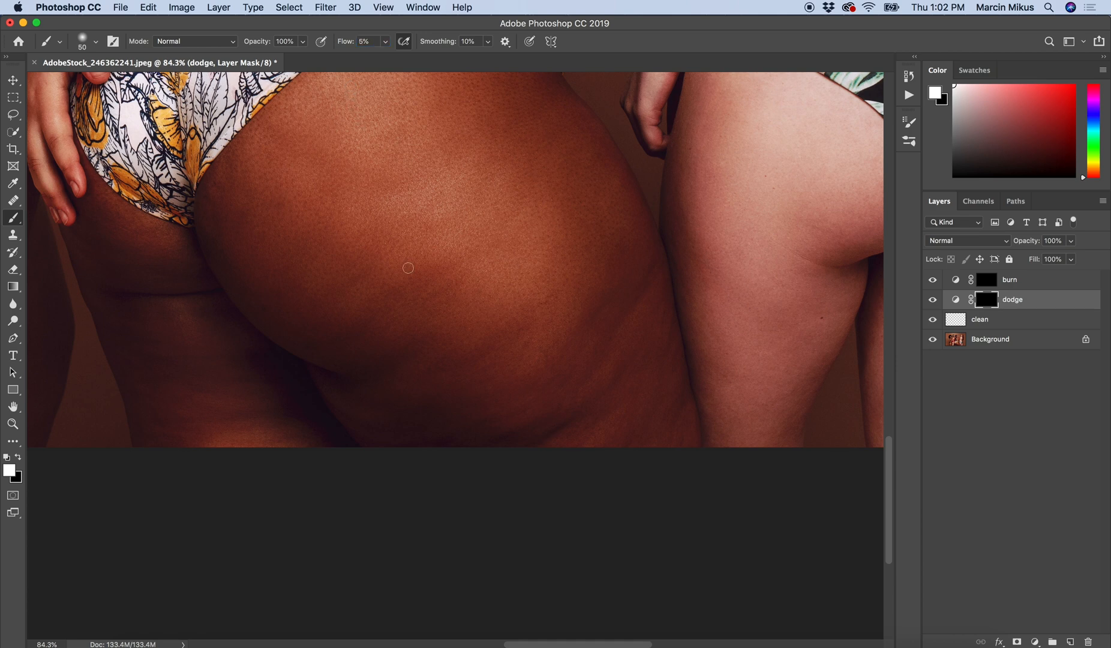
mouse_move(492, 342)
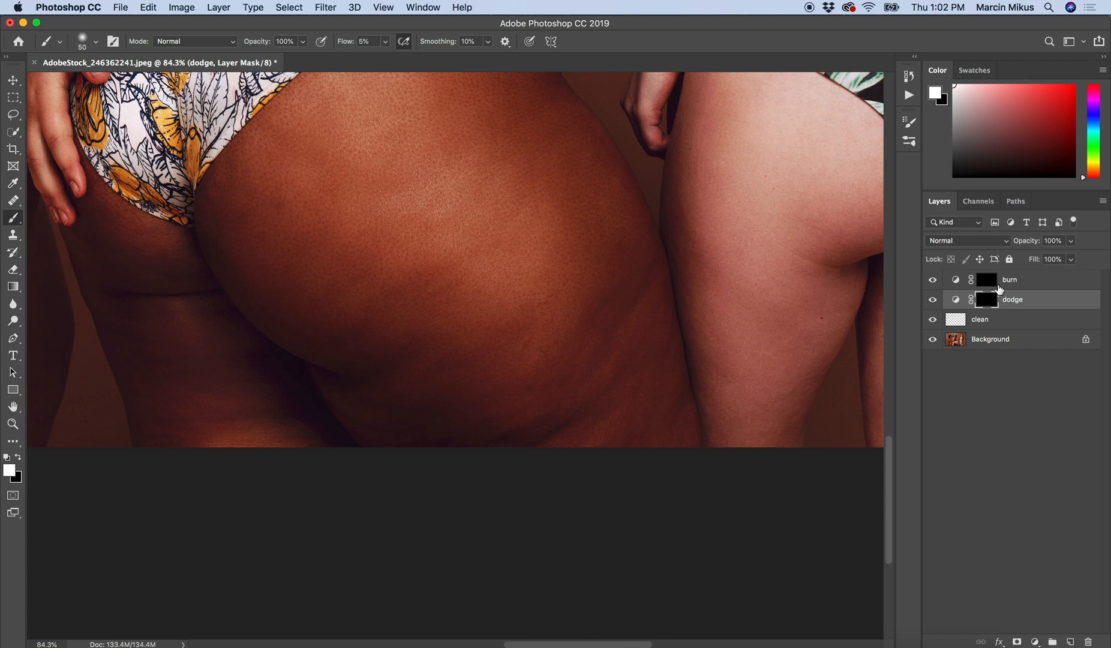
click(986, 278)
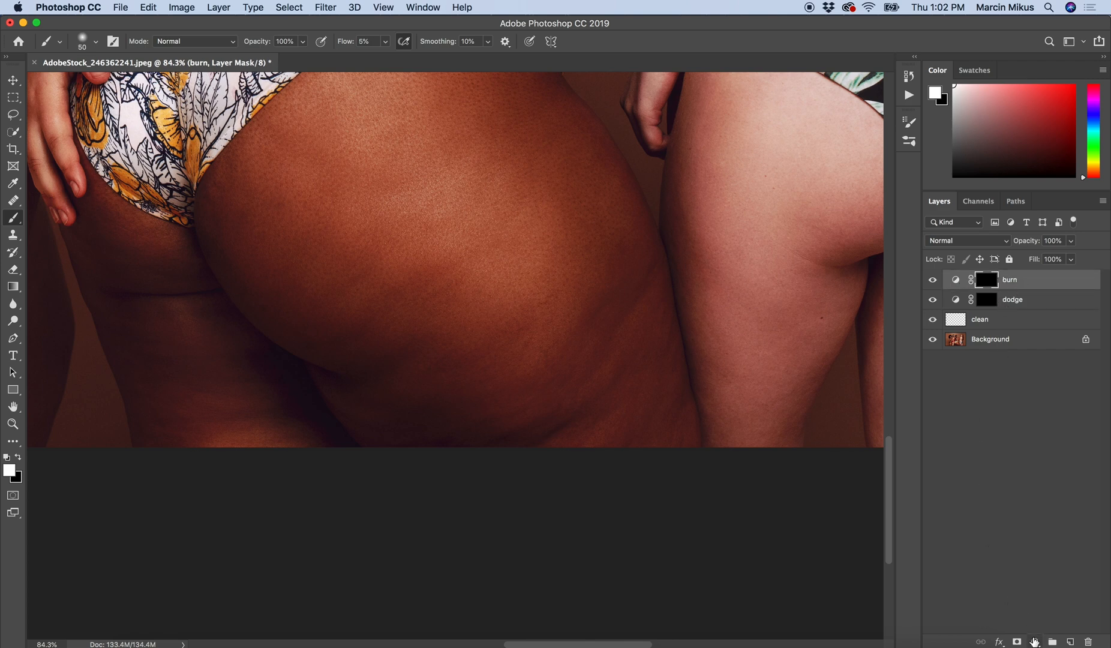
Step: Add a Hue/Saturation layer at Saturation -100 in Color blend mode
click(1034, 641)
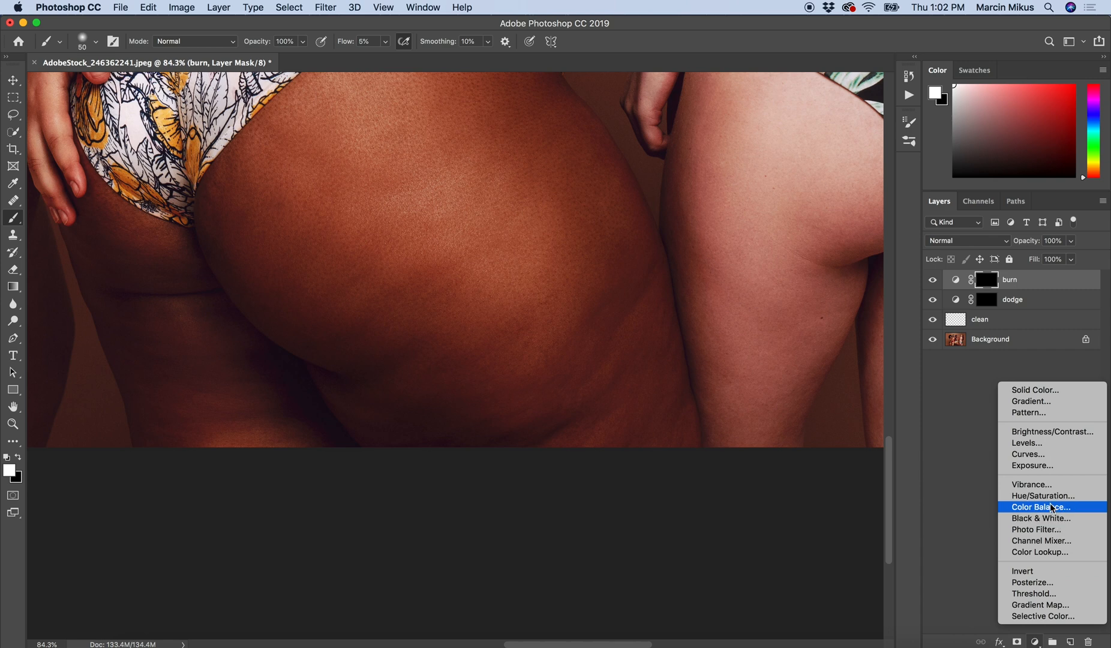
click(1041, 495)
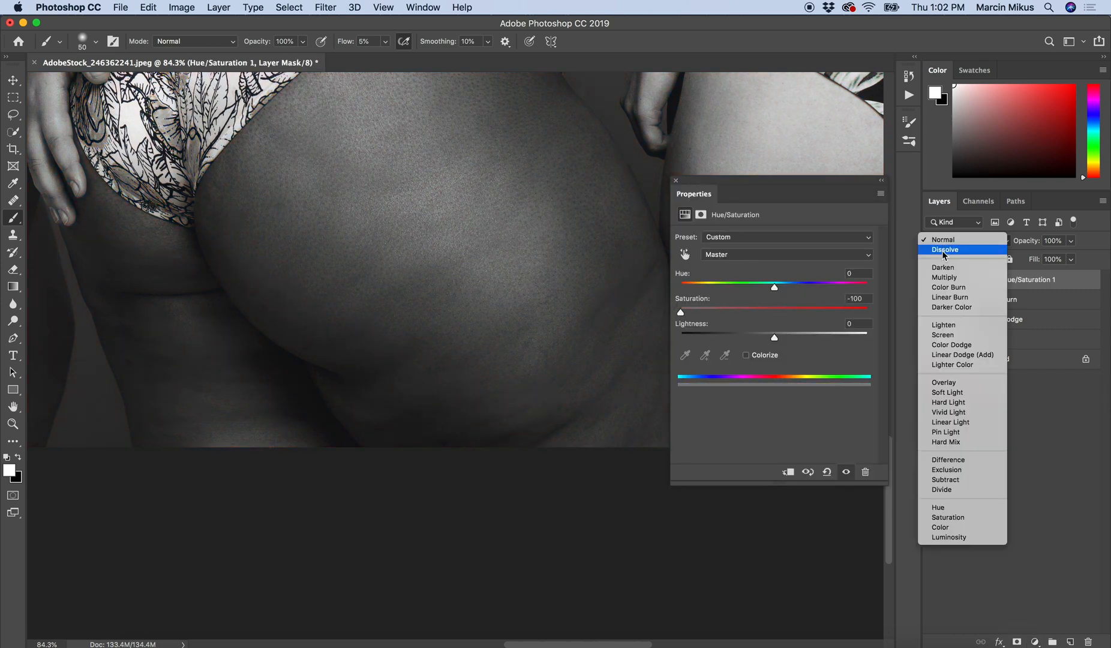
click(939, 526)
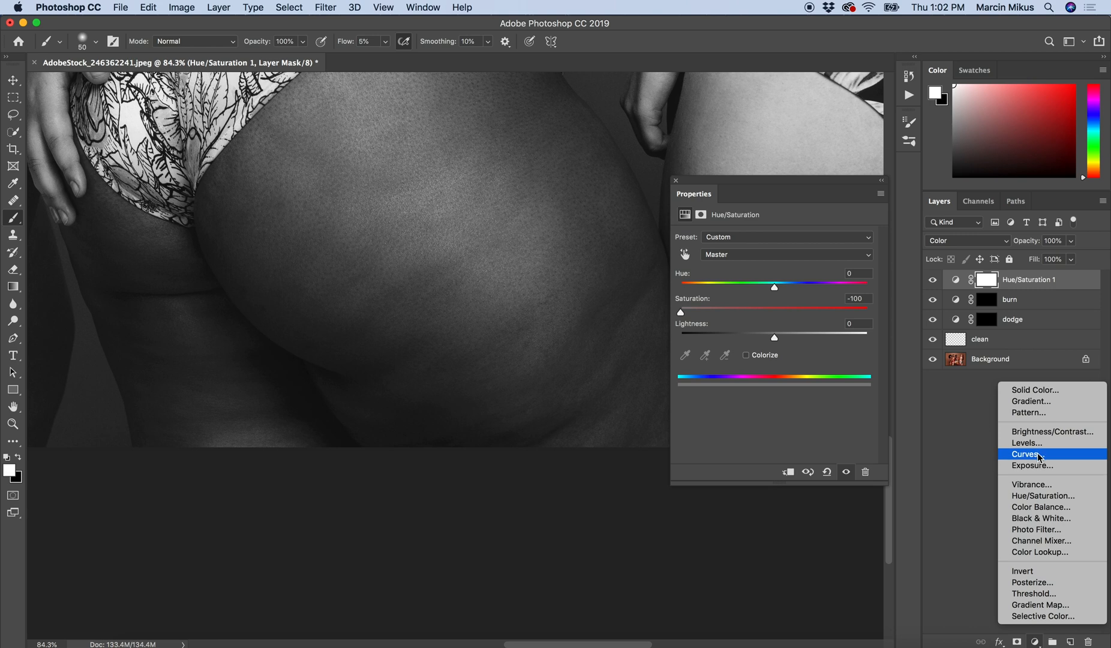
Step: Add a contrast-boosting S-curve Curves layer, then reselect Hue/Saturation 1
click(1024, 453)
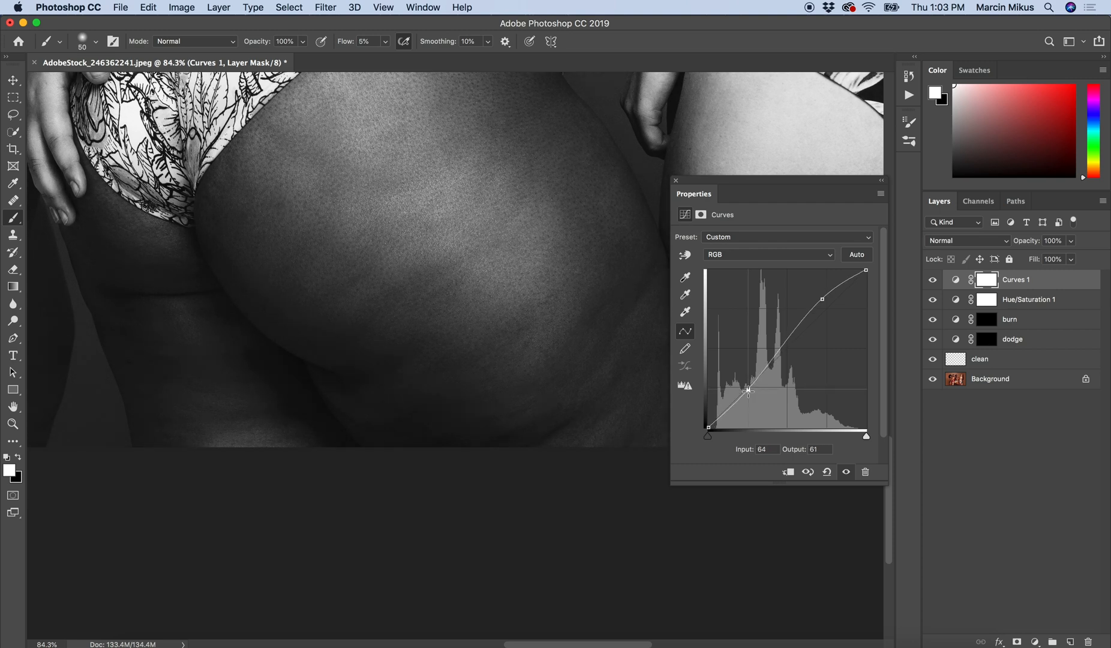
drag(747, 390, 728, 394)
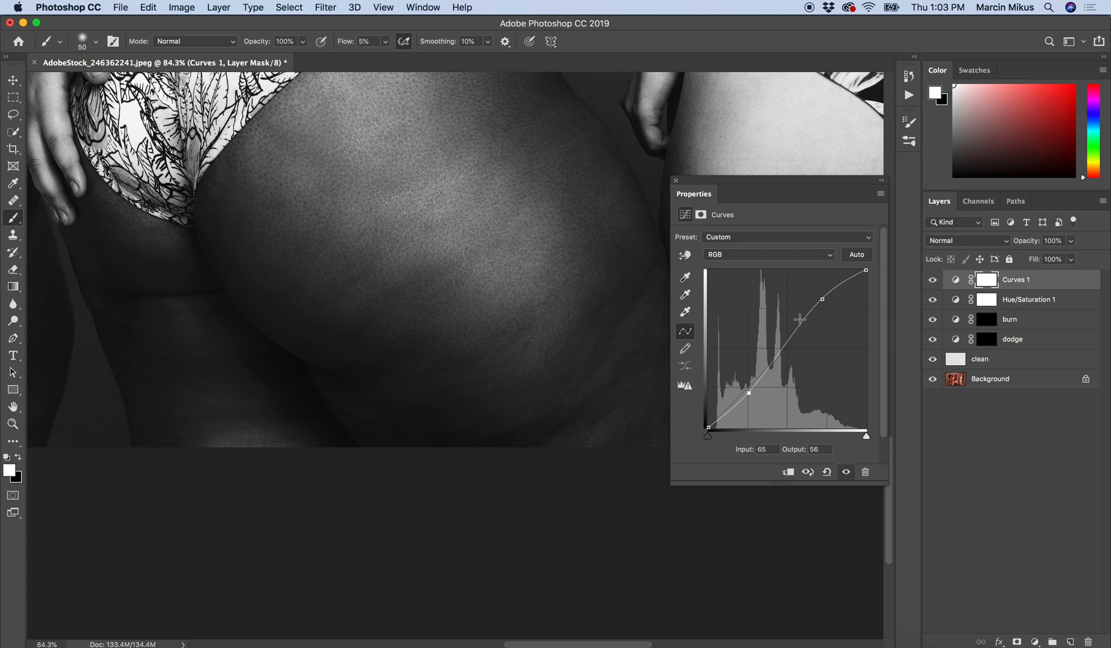
mouse_move(769, 326)
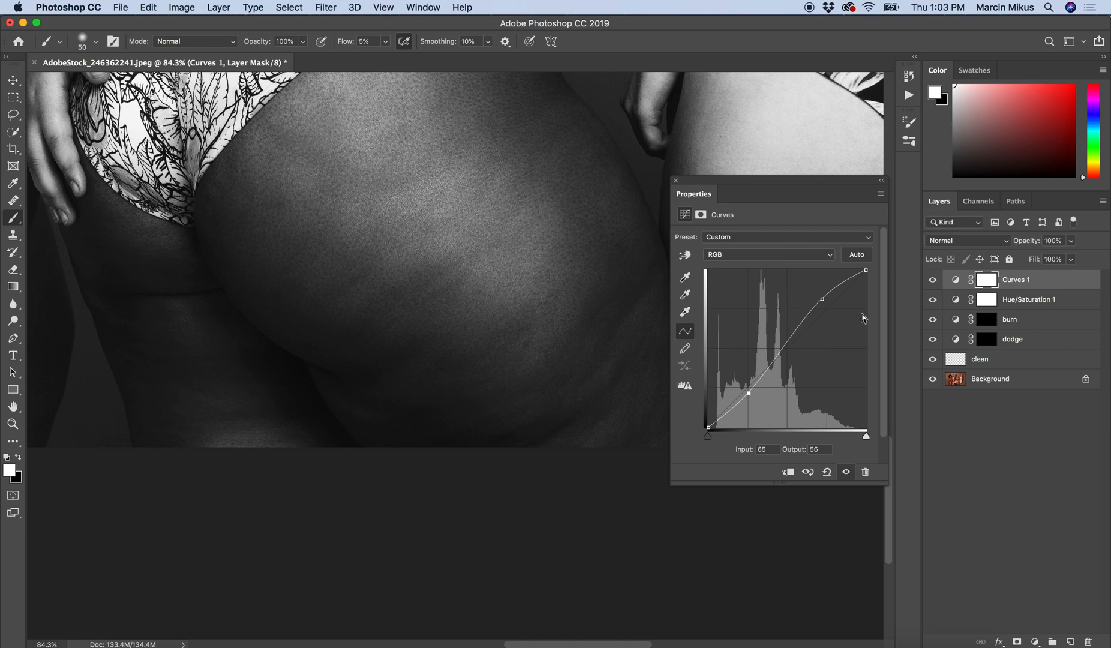
click(985, 299)
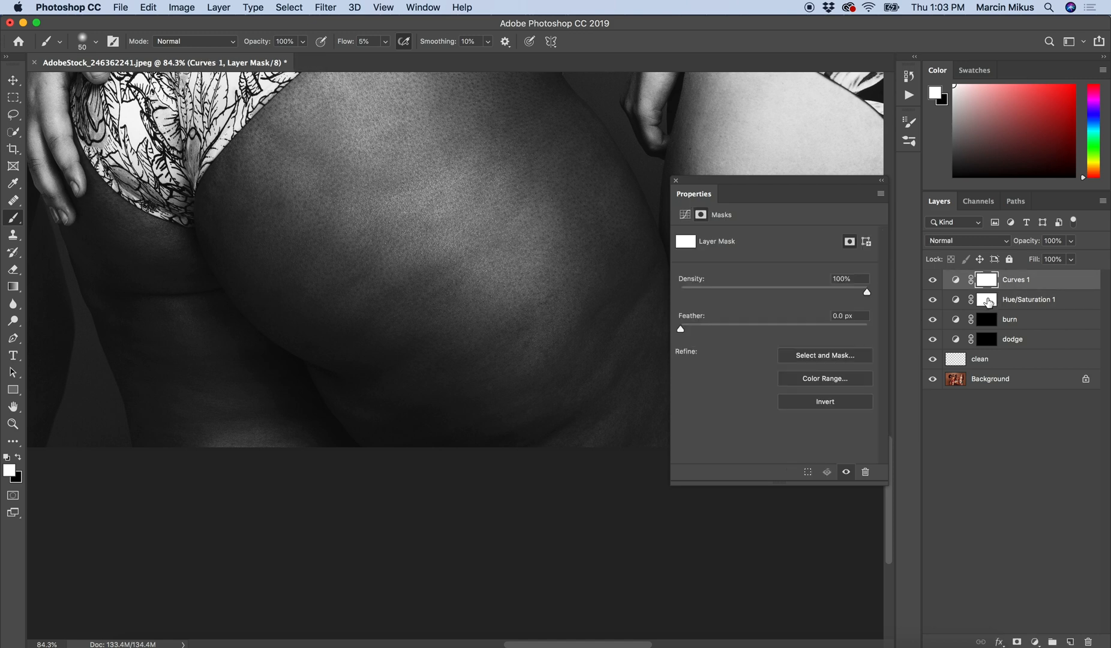
click(1027, 298)
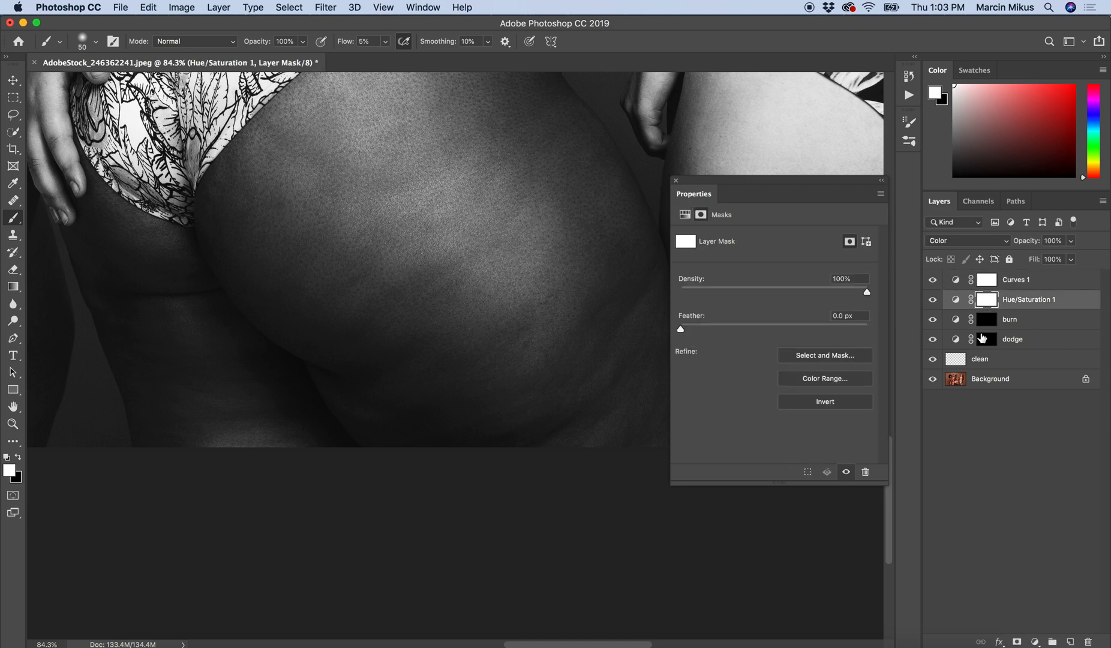
Step: Paint low-flow white strokes on the dodge mask over a dark buttock patch
click(1012, 338)
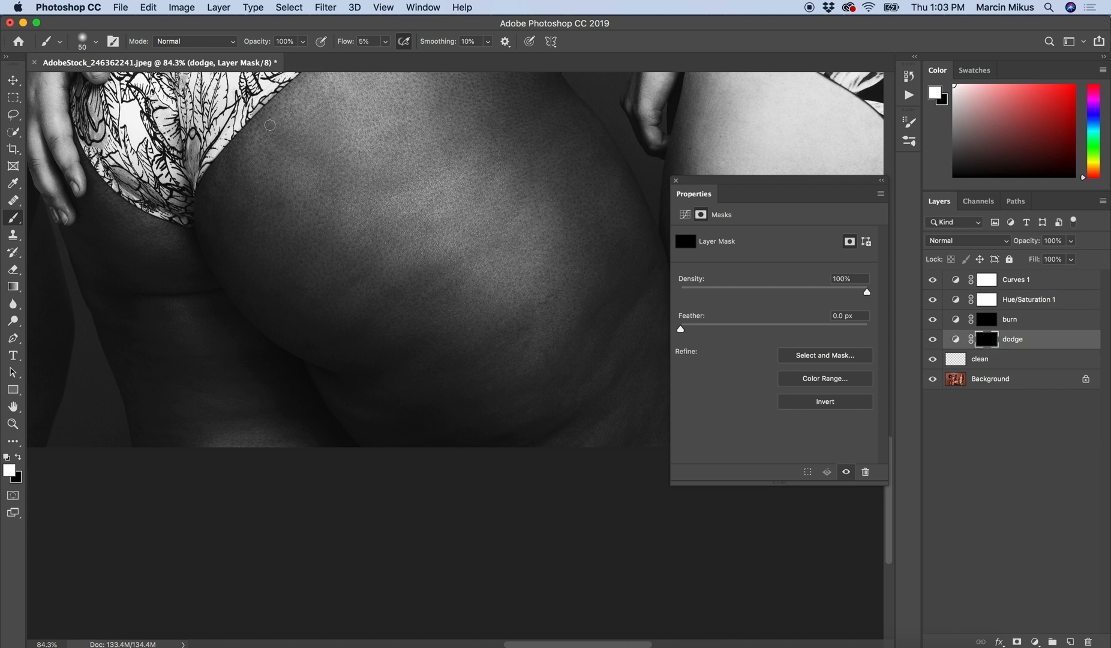
mouse_move(289, 148)
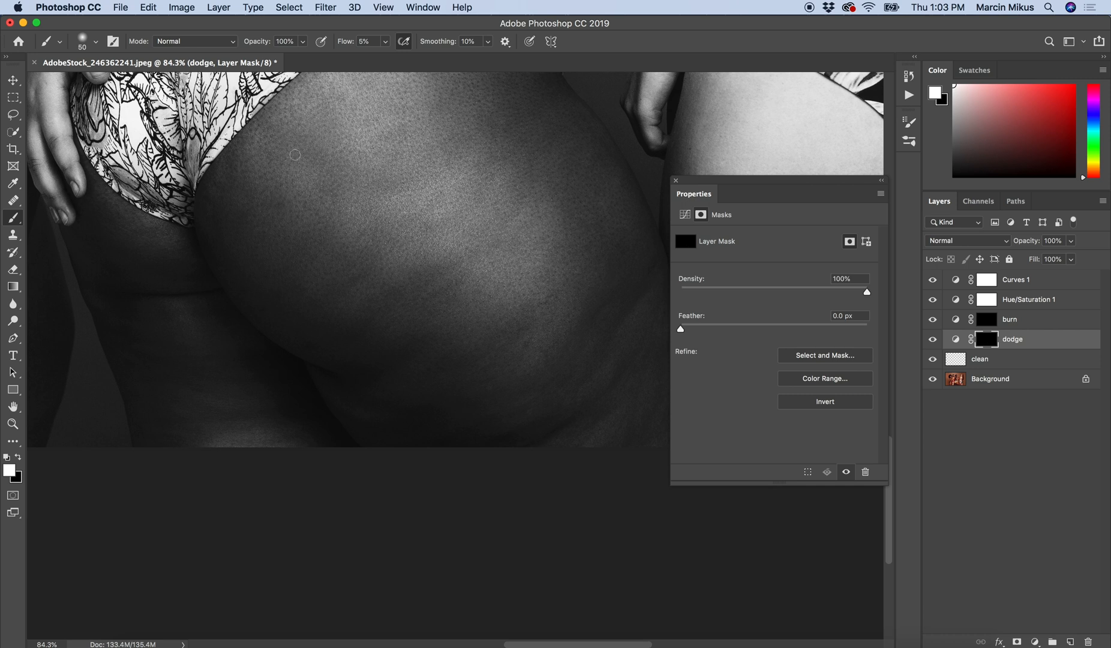
mouse_move(339, 210)
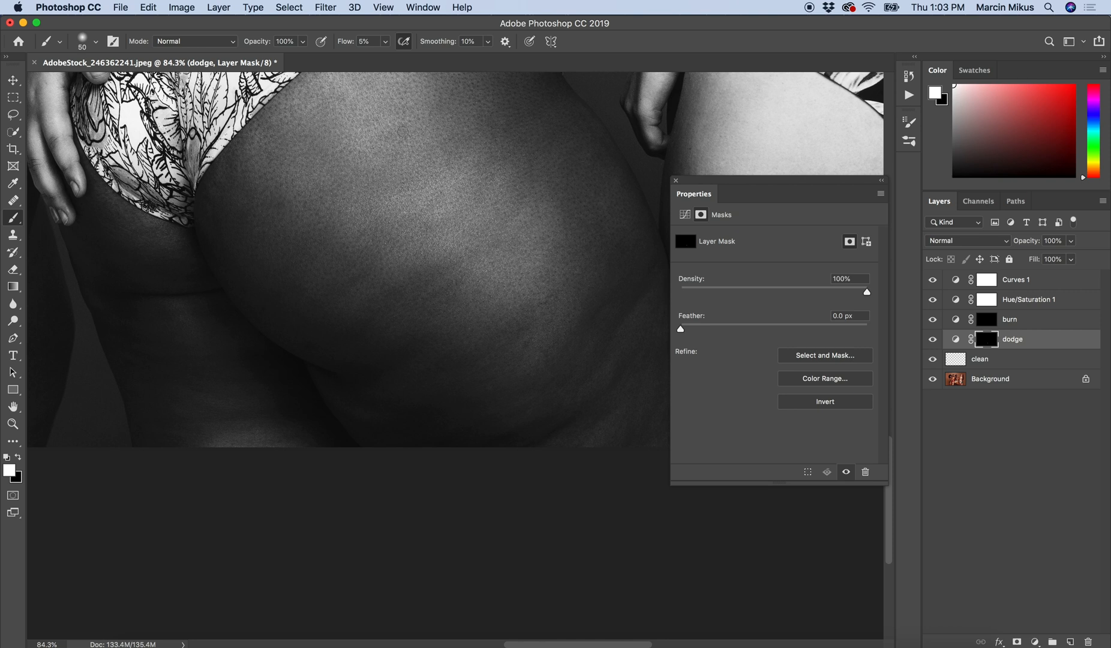
mouse_move(446, 228)
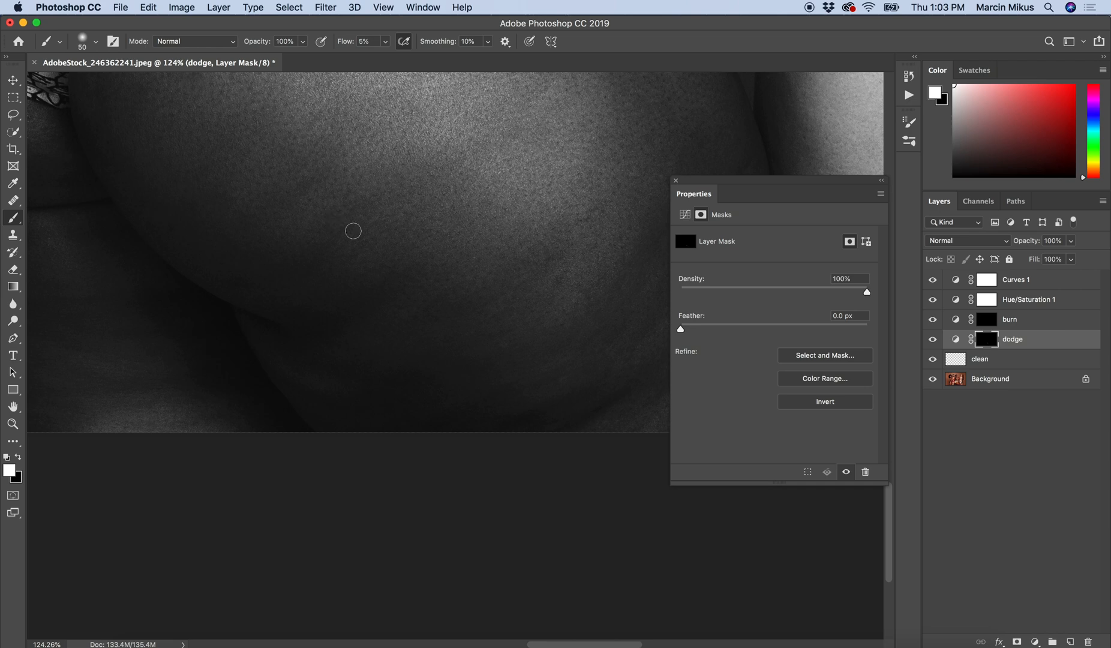
mouse_move(462, 192)
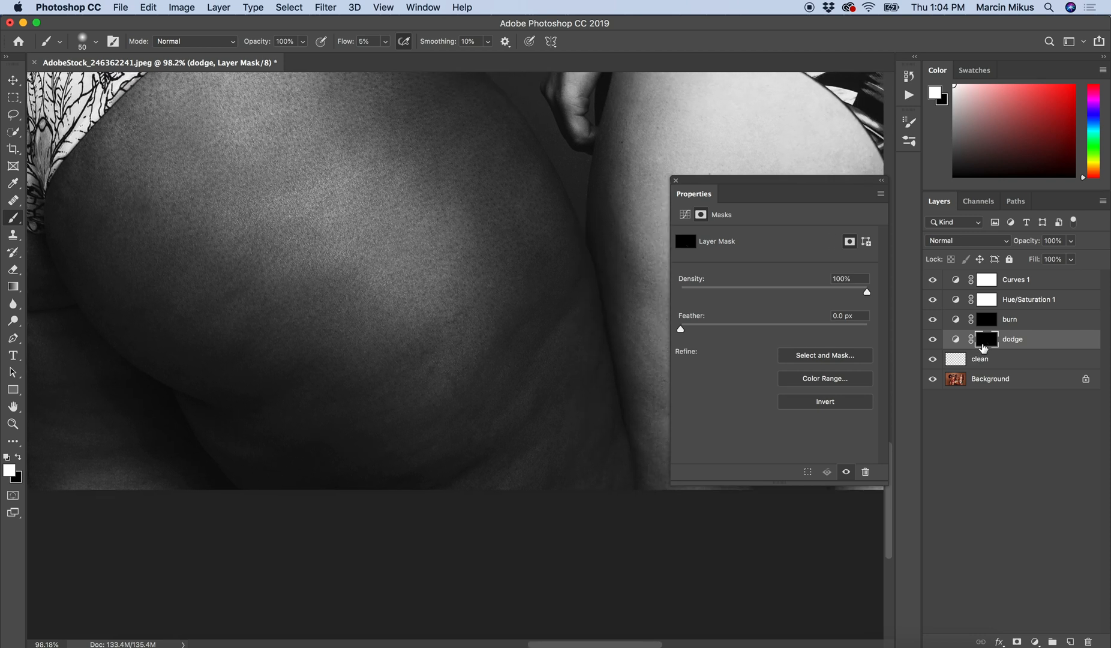
click(1009, 319)
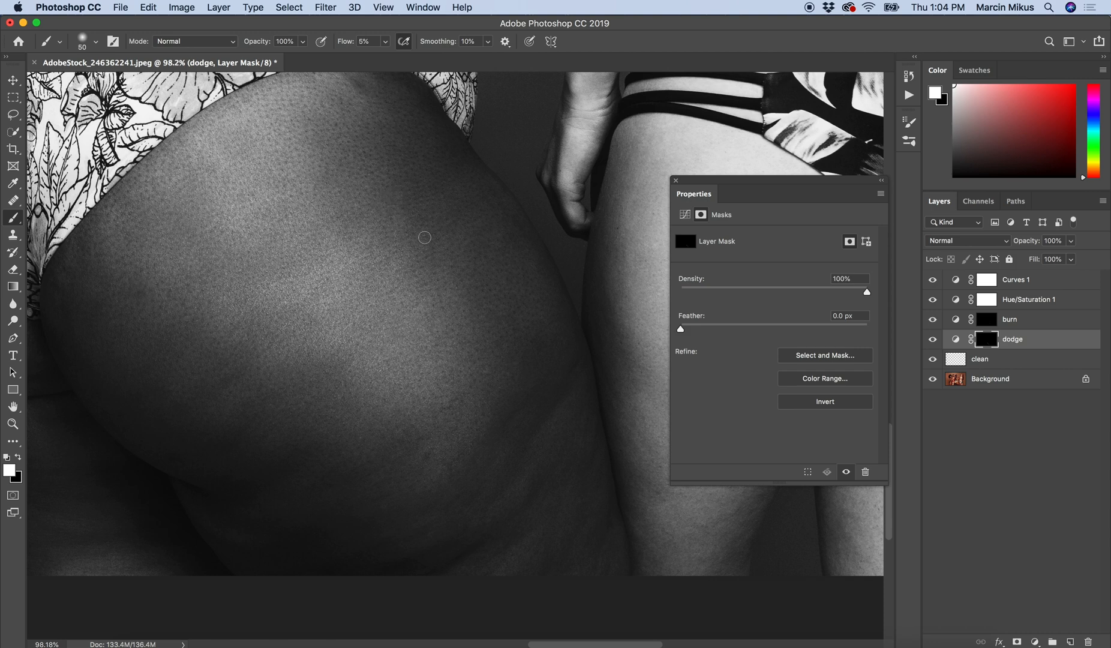
drag(423, 237, 453, 327)
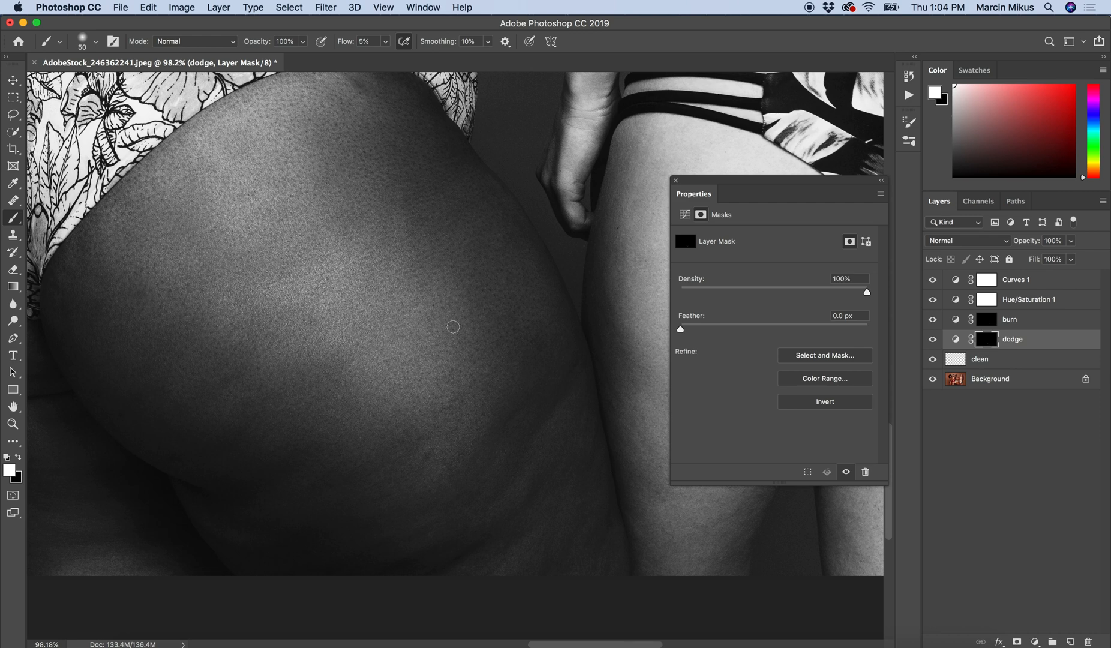
mouse_move(324, 197)
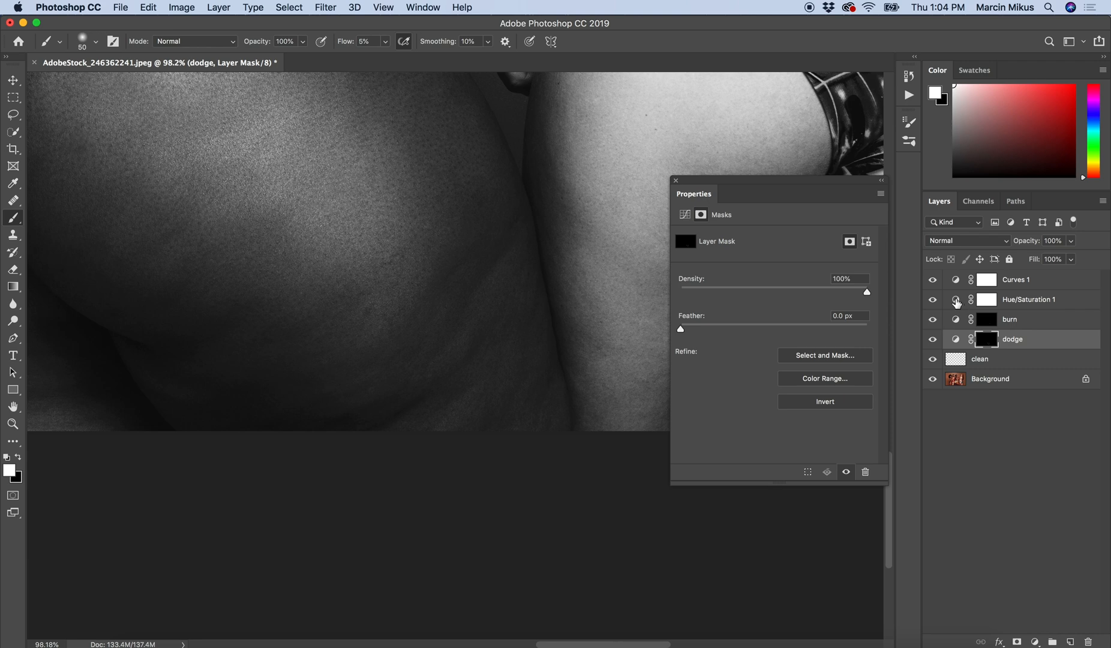
Step: Drag the Curves 1 highlight point higher for a steeper, higher-contrast S-curve
click(1016, 280)
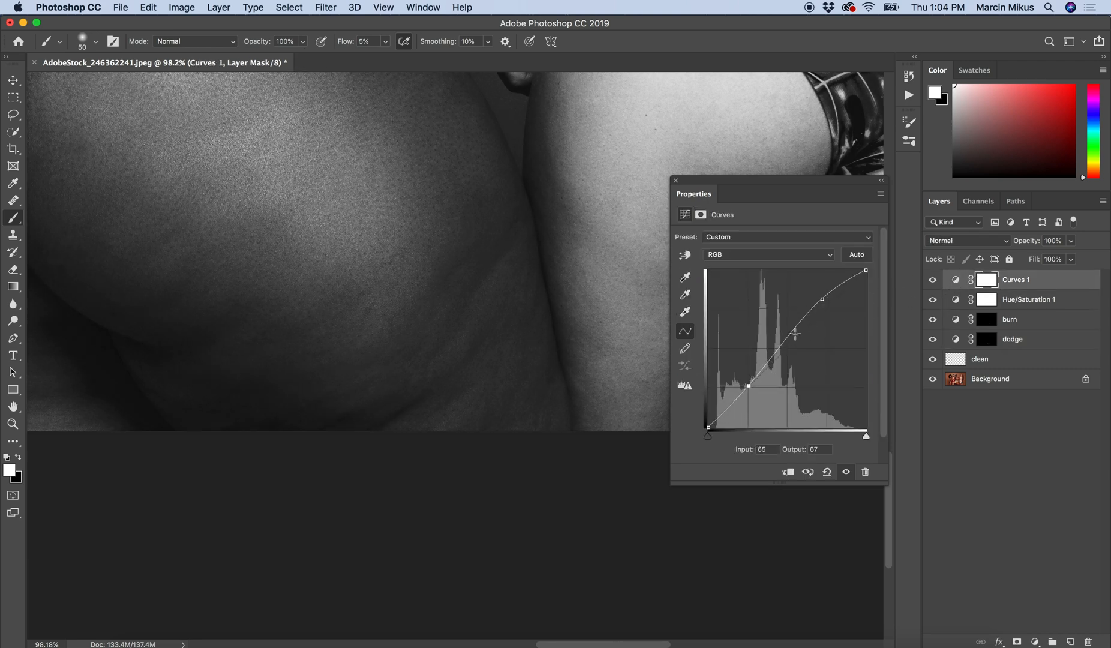
drag(794, 334, 747, 386)
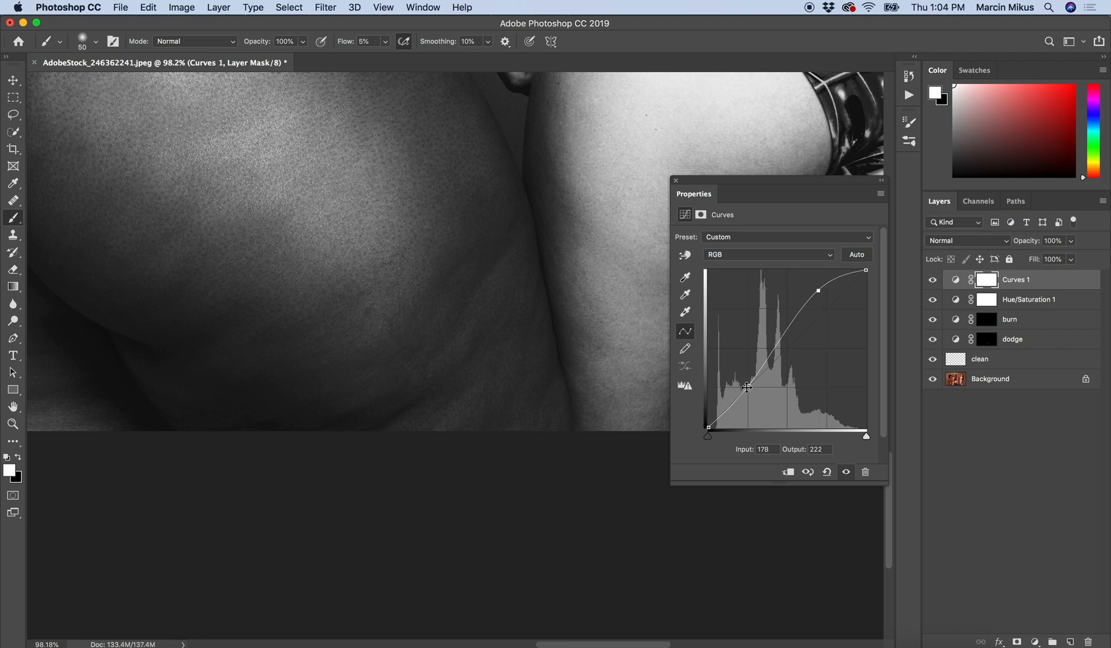
drag(747, 290, 815, 289)
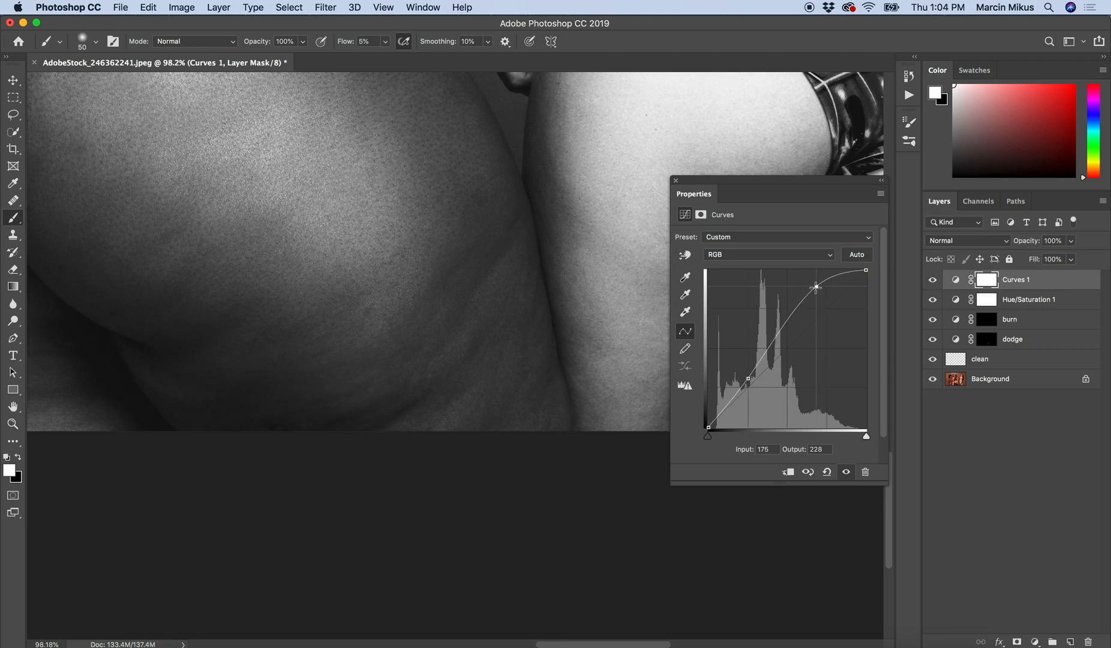
mouse_move(477, 296)
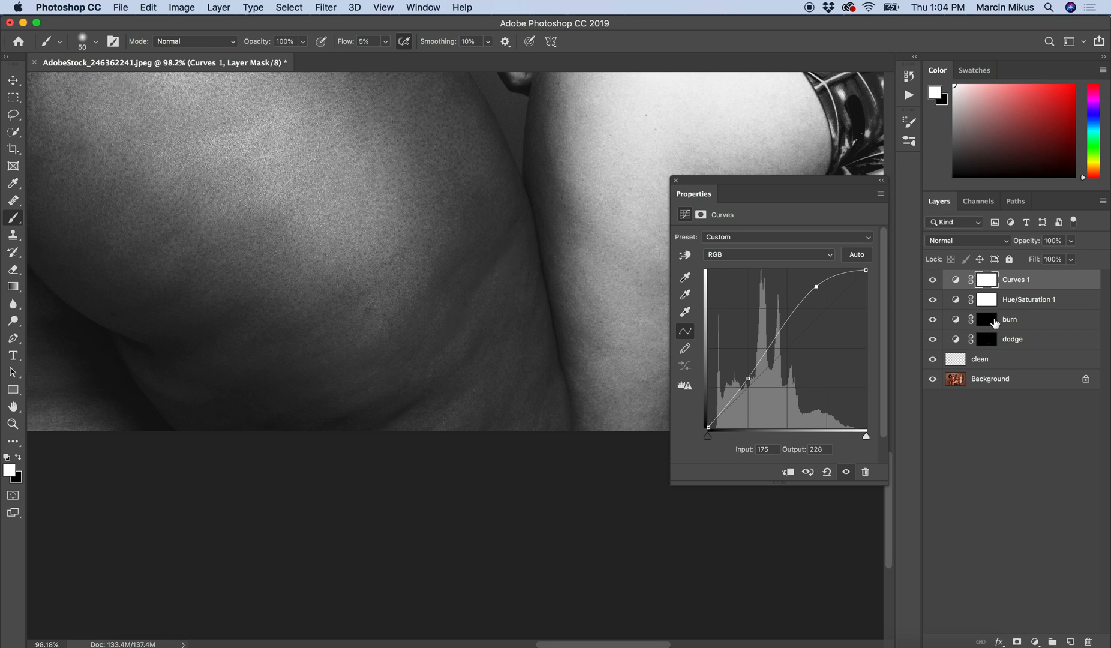
Step: Target the burn layer's mask briefly, then switch back to the dodge mask
click(986, 319)
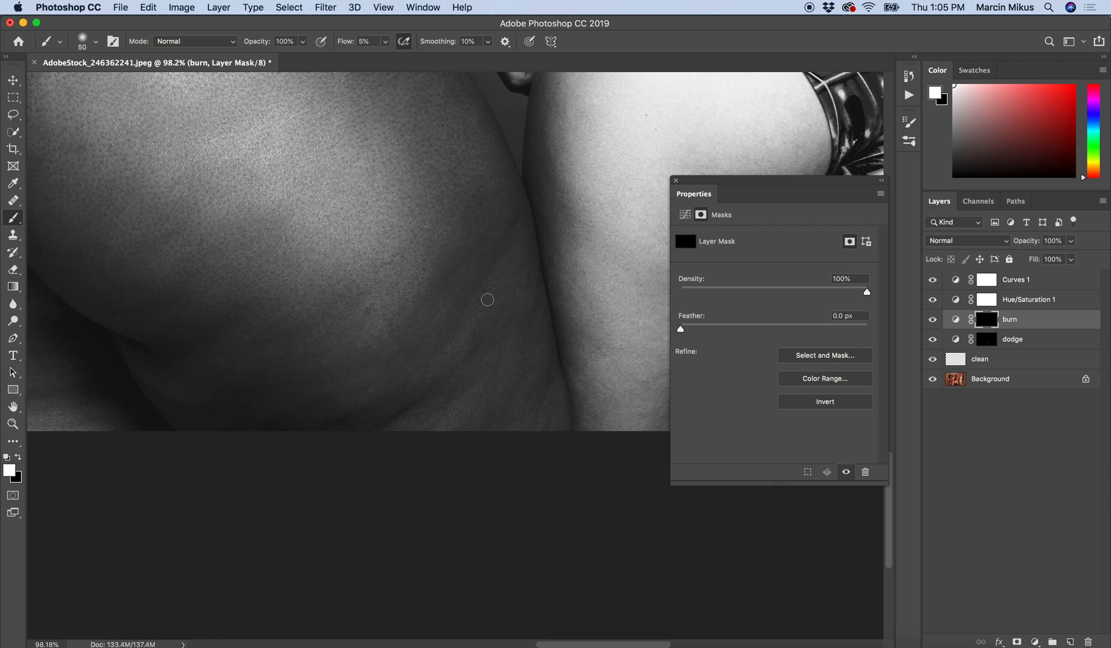
mouse_move(466, 341)
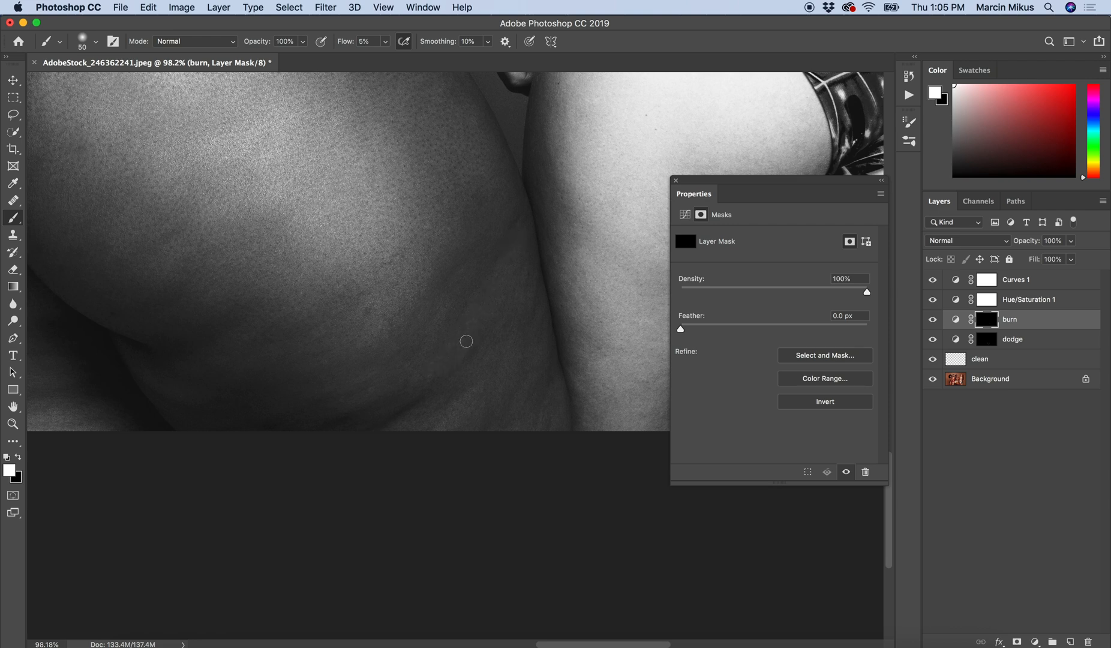
click(1012, 339)
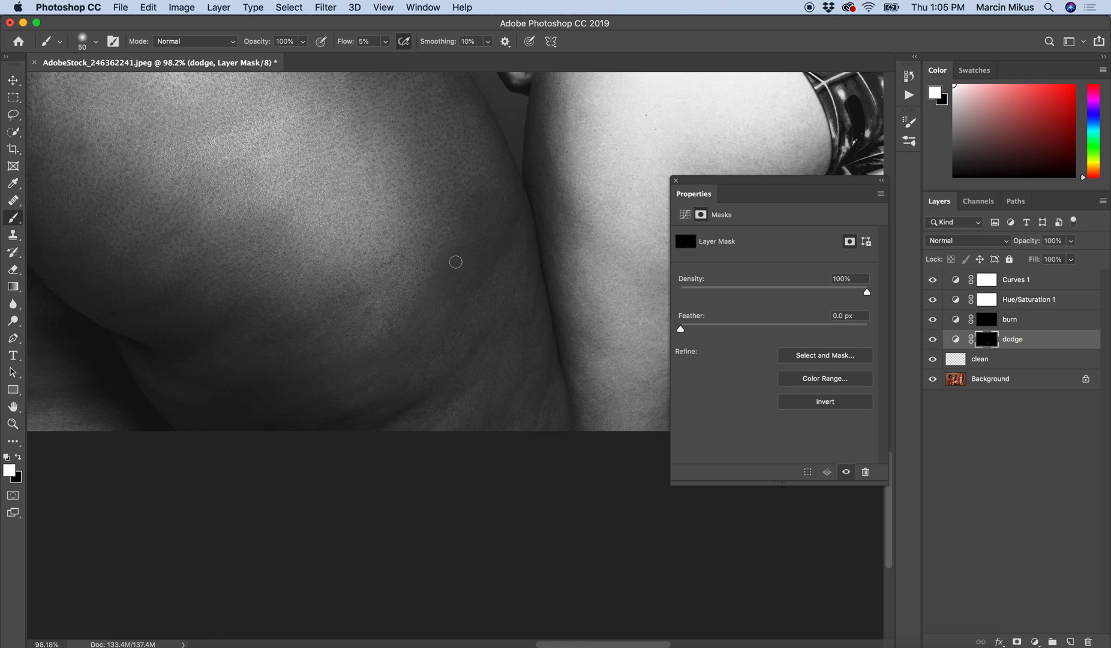
mouse_move(447, 291)
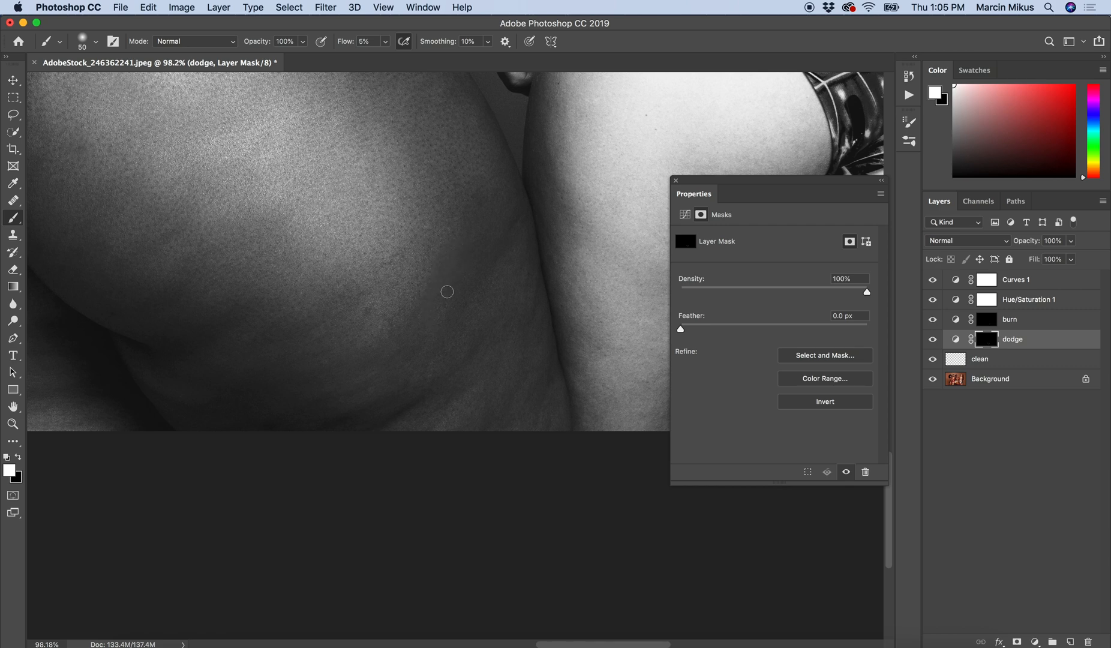
mouse_move(453, 310)
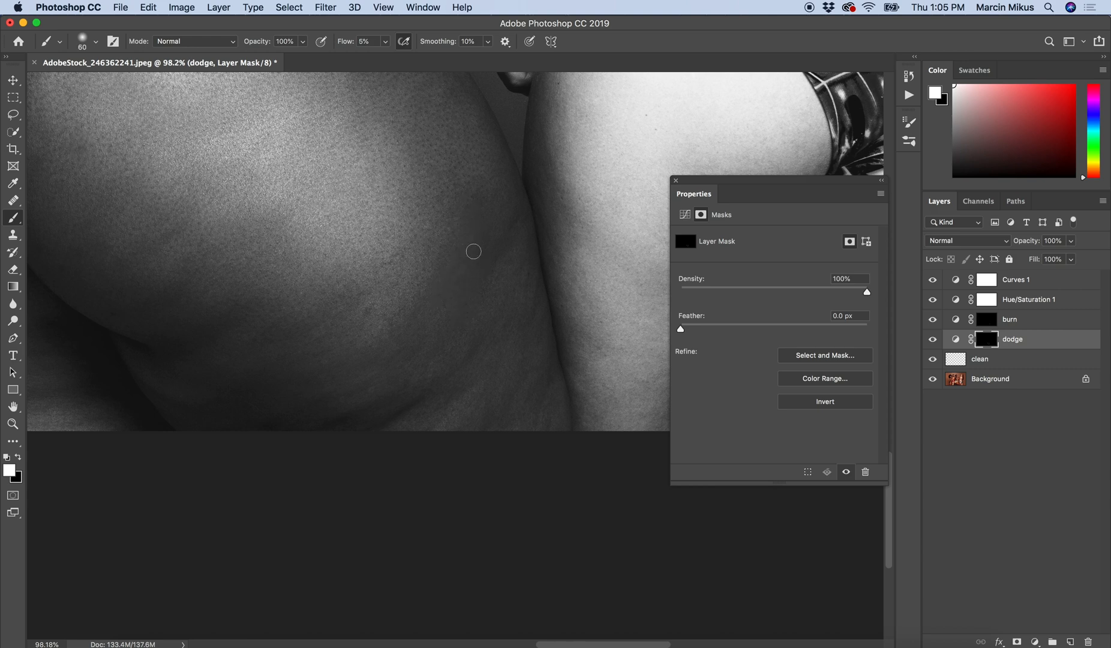
mouse_move(496, 261)
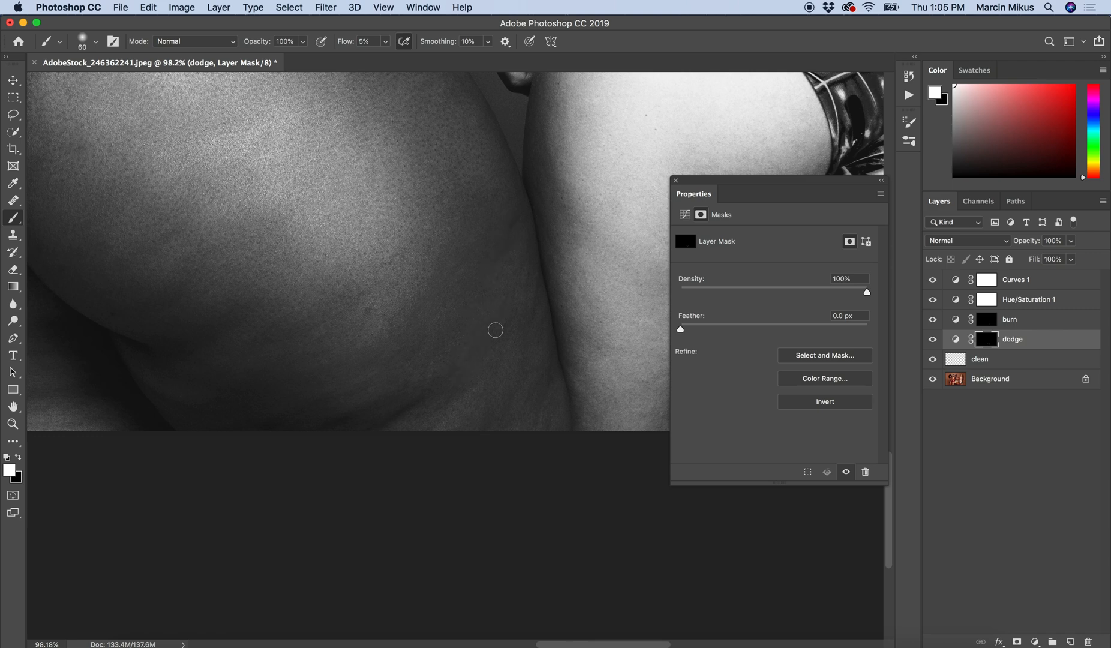
mouse_move(491, 380)
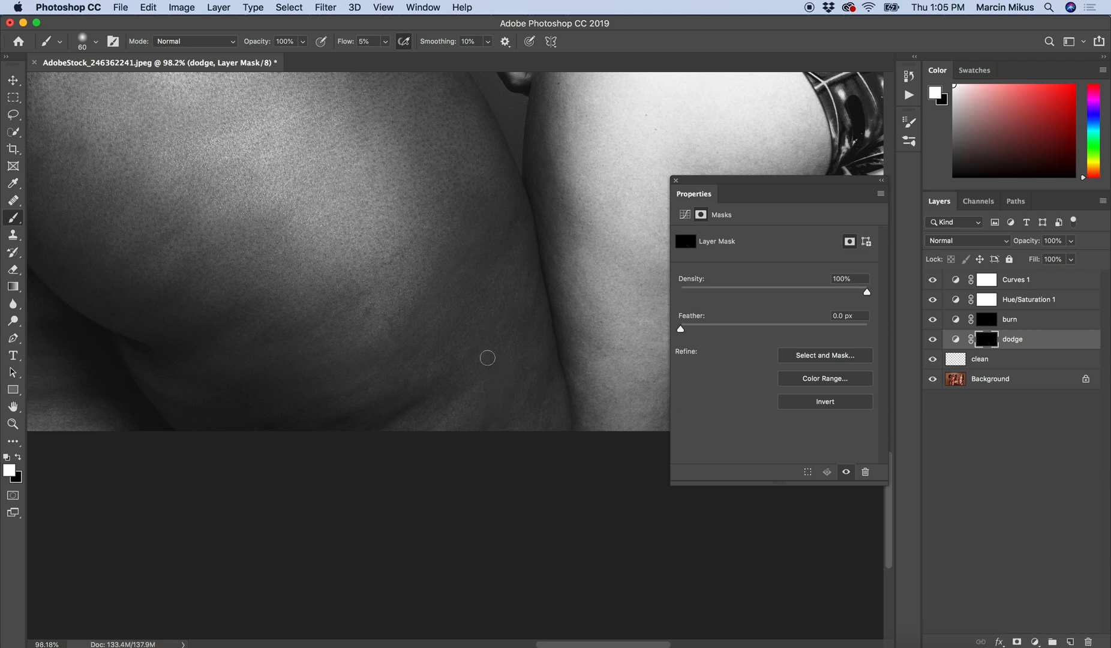
mouse_move(525, 374)
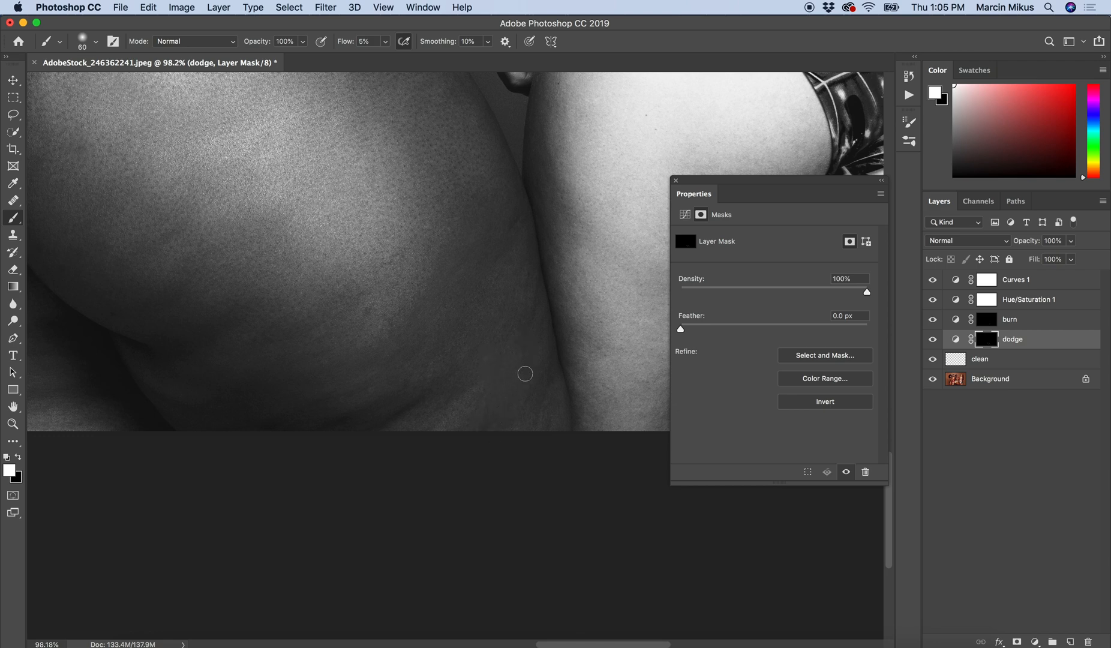
mouse_move(545, 382)
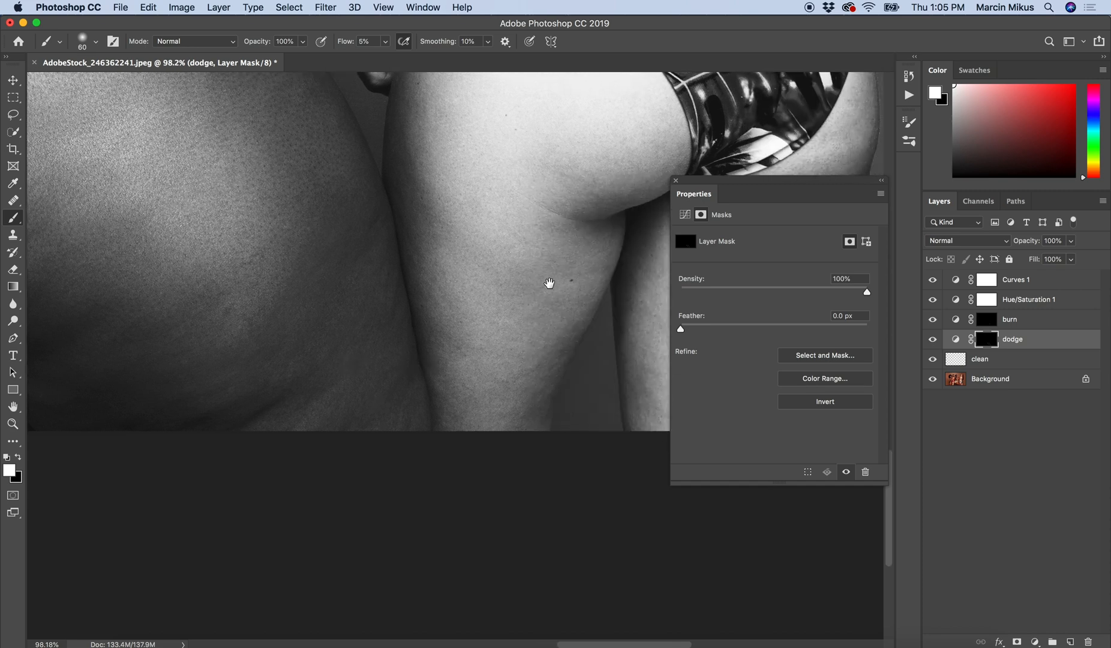
Step: Pan the canvas to bring the right-hand thigh into view
drag(548, 283, 425, 335)
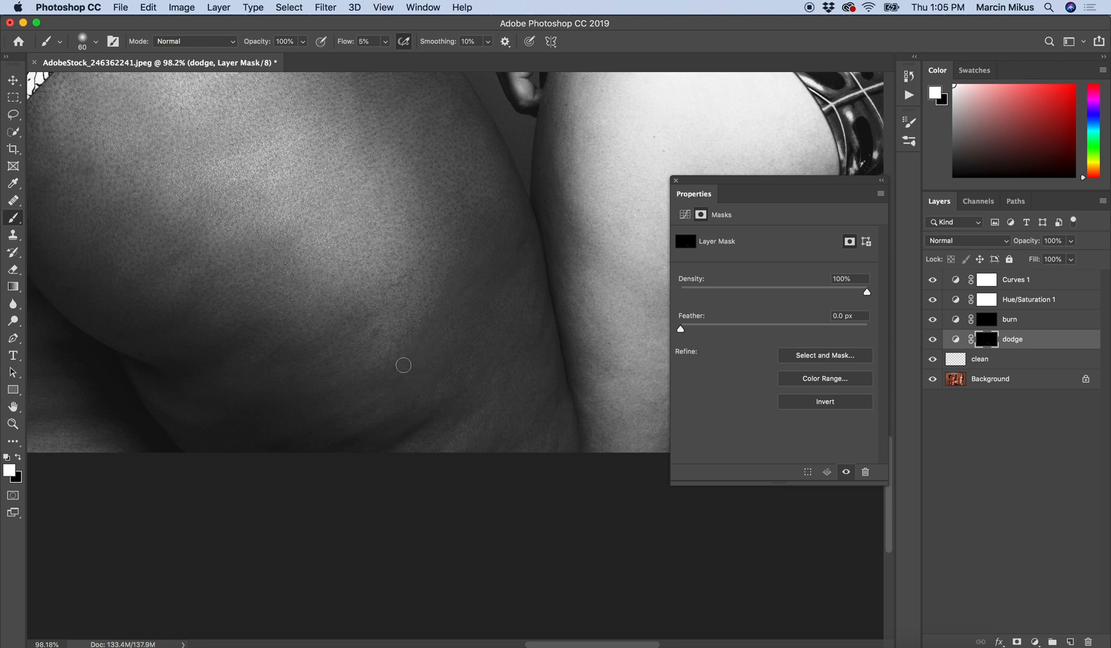
mouse_move(441, 364)
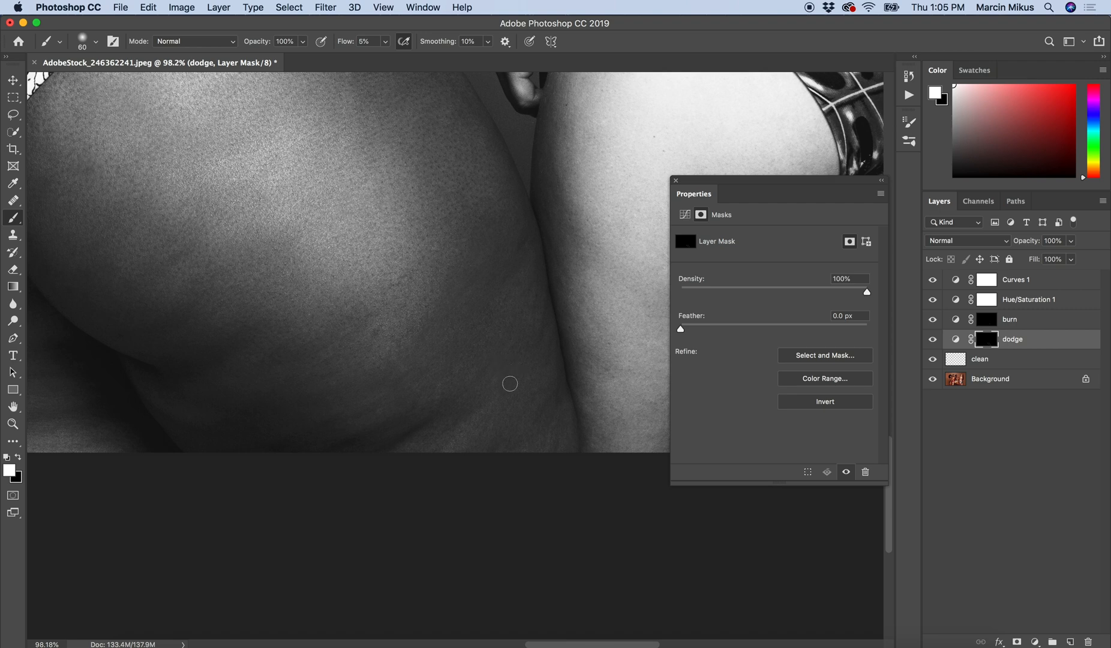
mouse_move(552, 399)
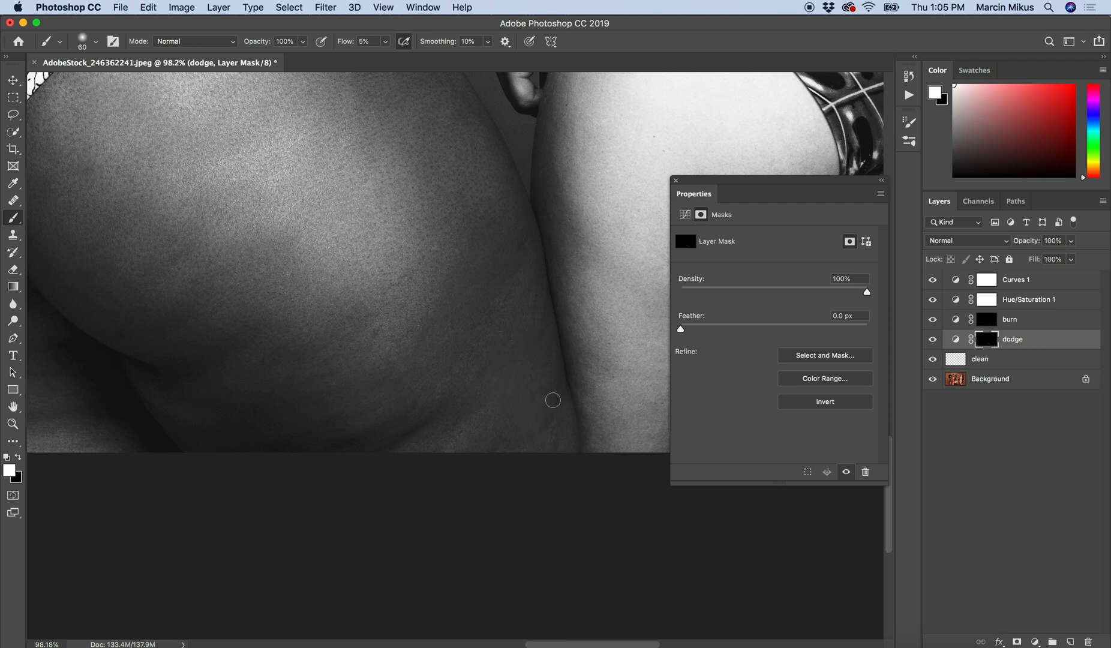
mouse_move(491, 457)
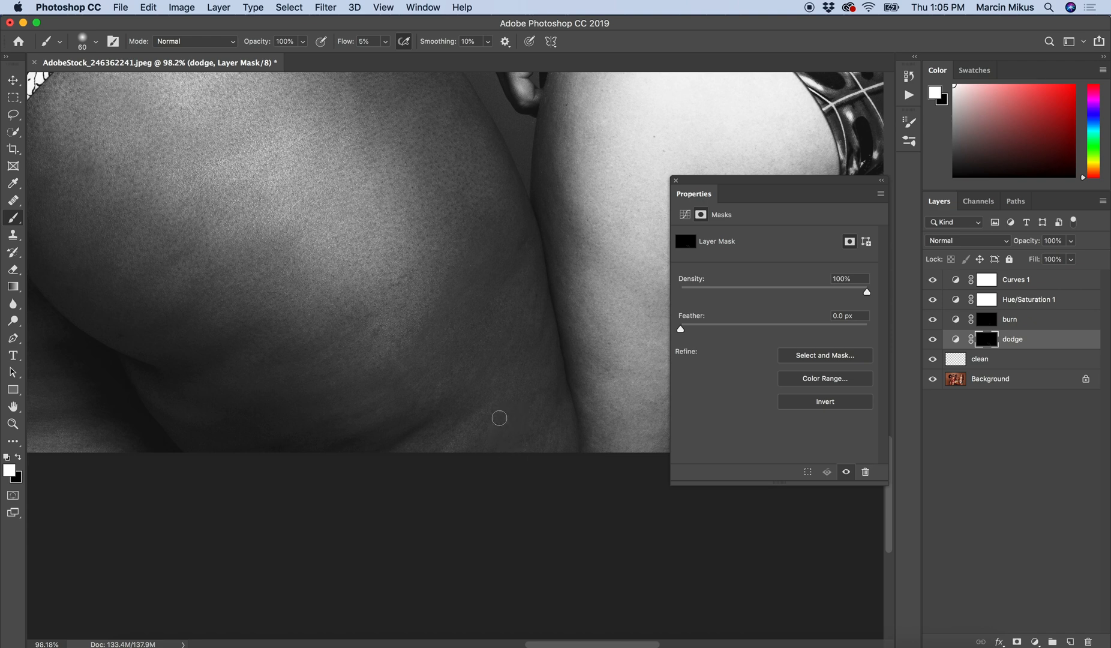
mouse_move(511, 435)
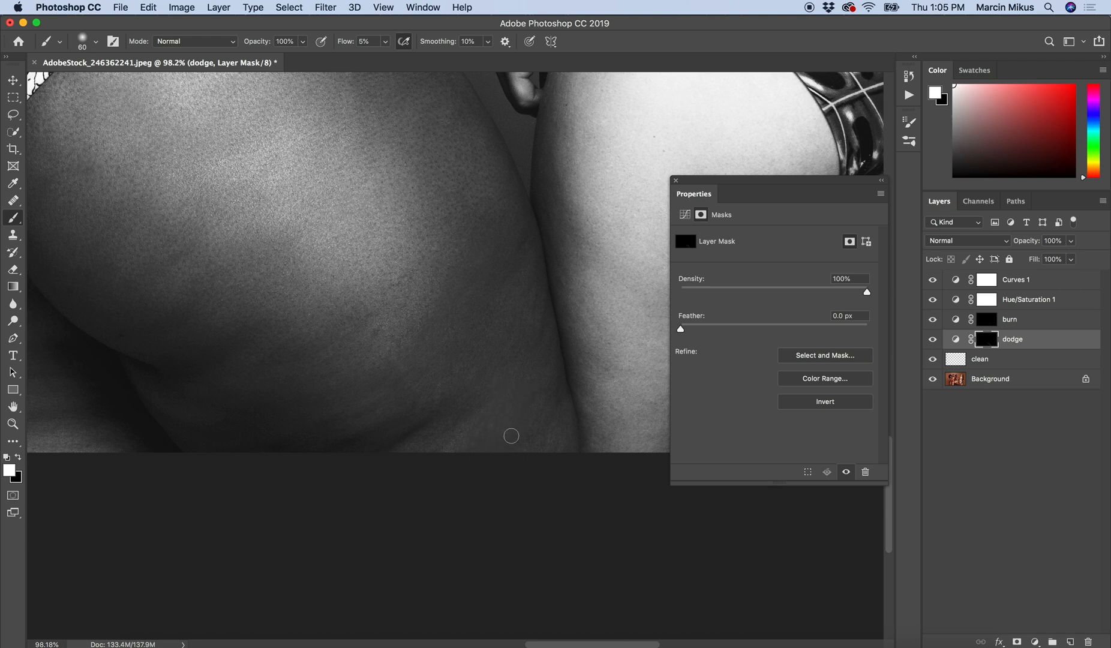
mouse_move(485, 386)
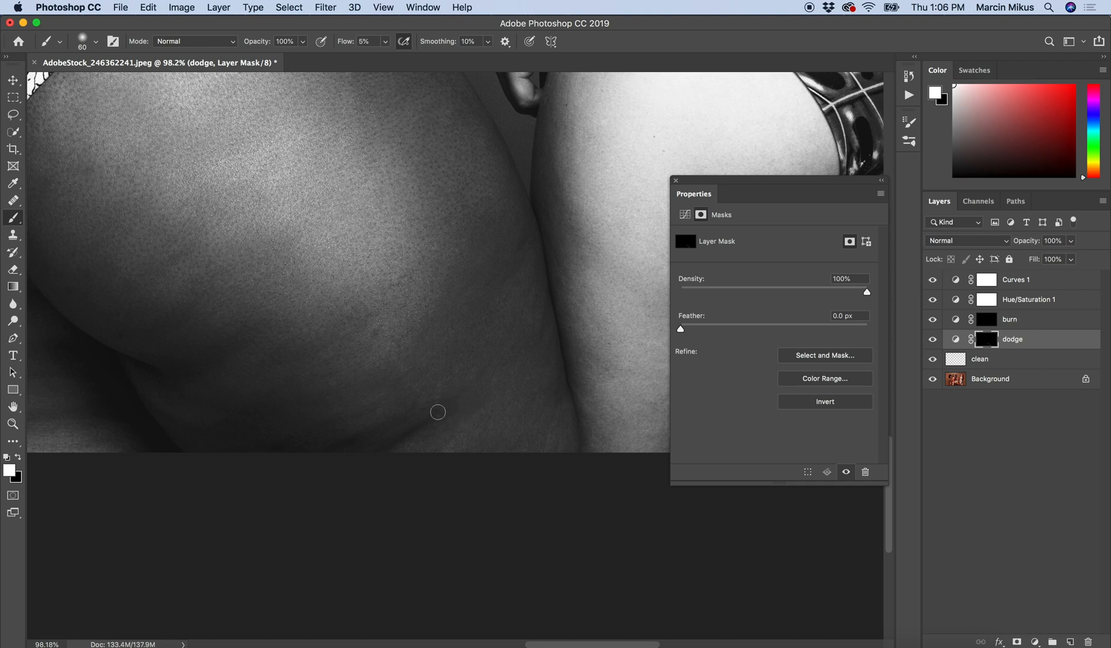
mouse_move(490, 392)
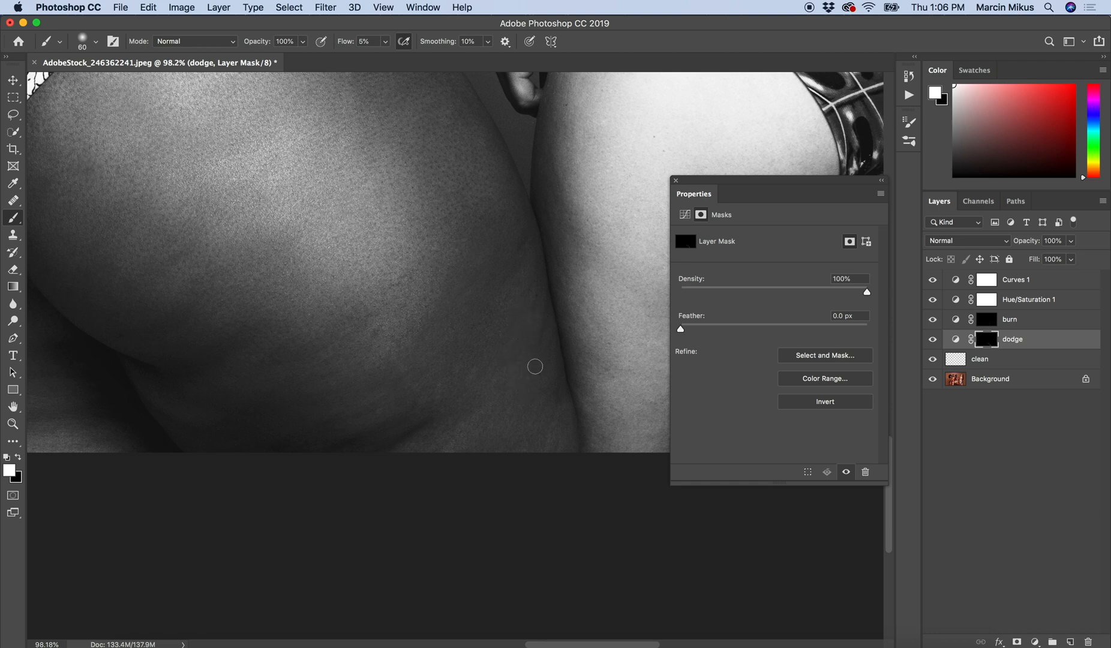
mouse_move(467, 343)
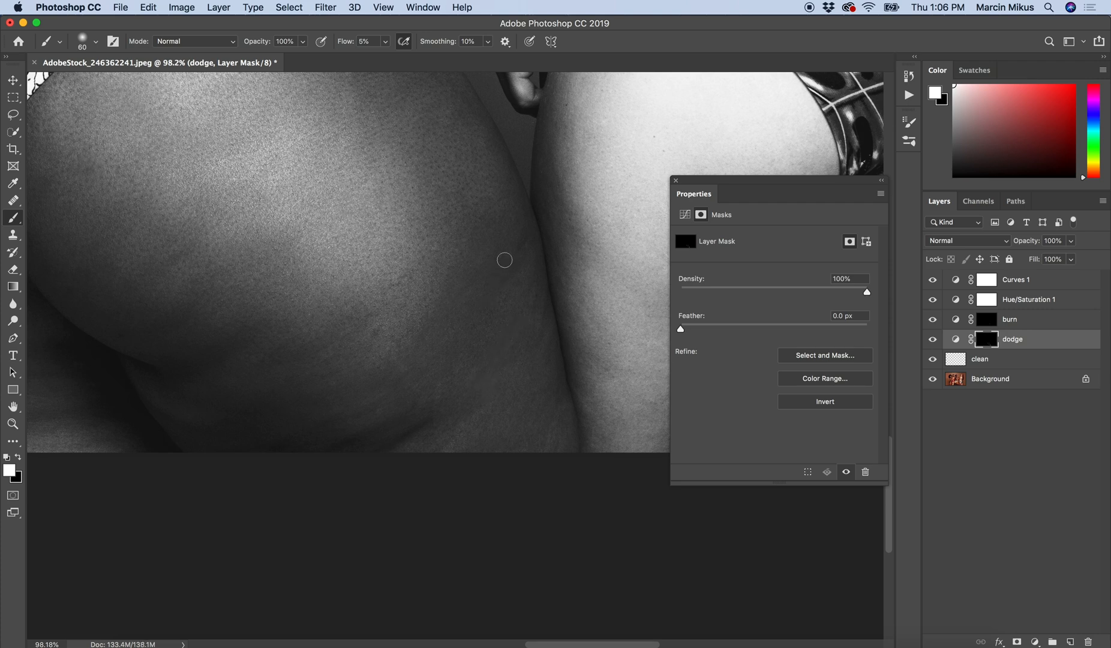
mouse_move(484, 312)
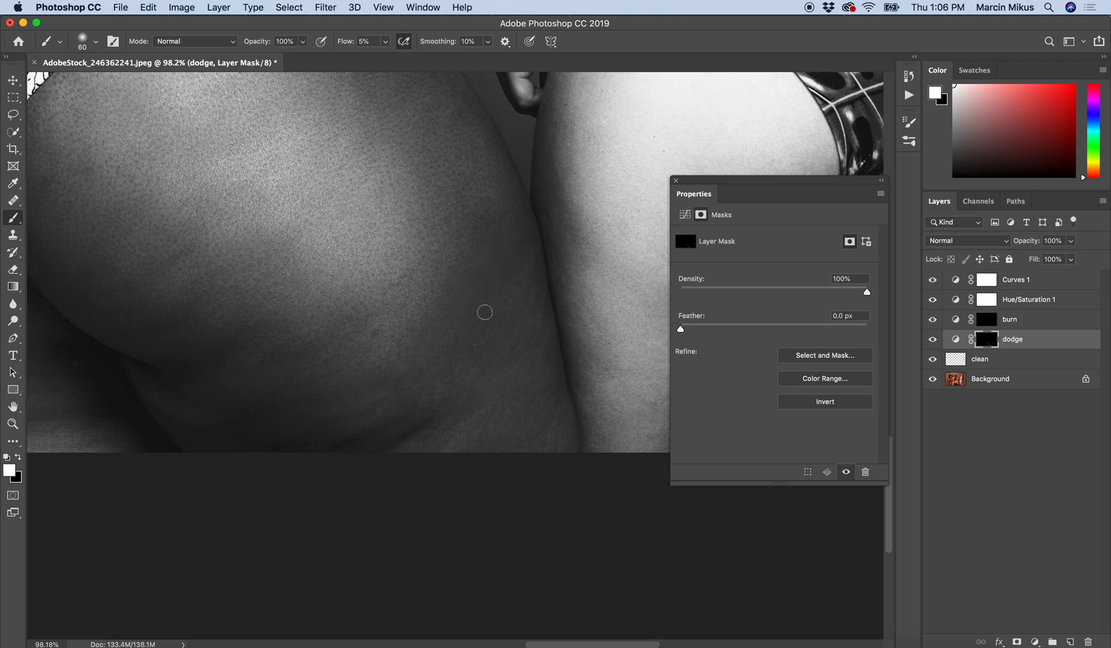
mouse_move(391, 335)
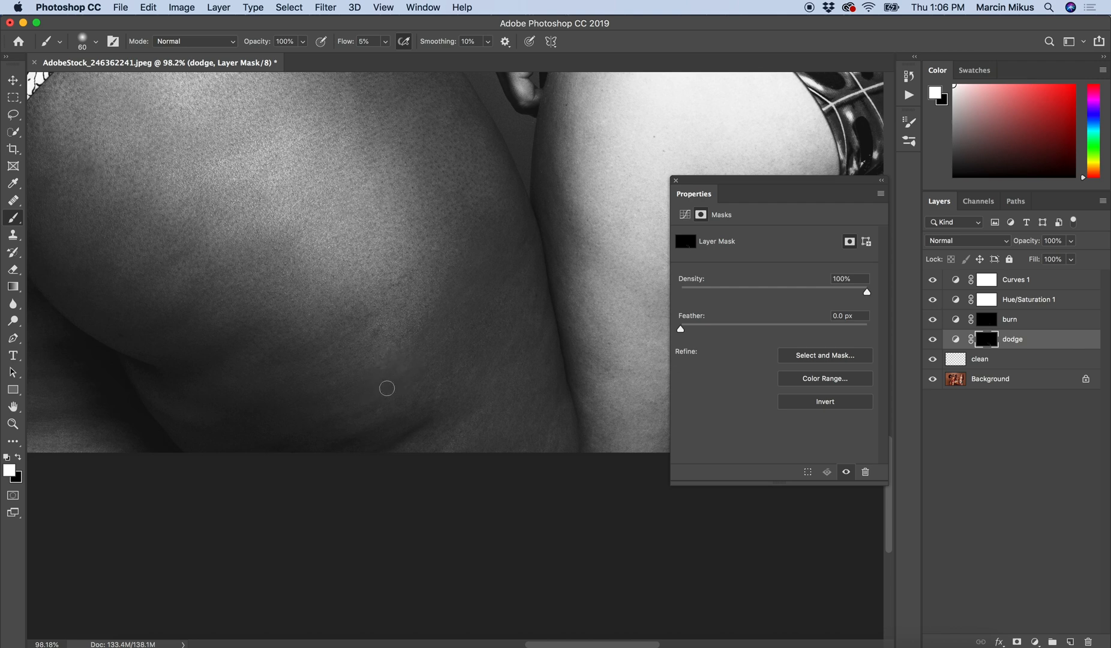
mouse_move(466, 397)
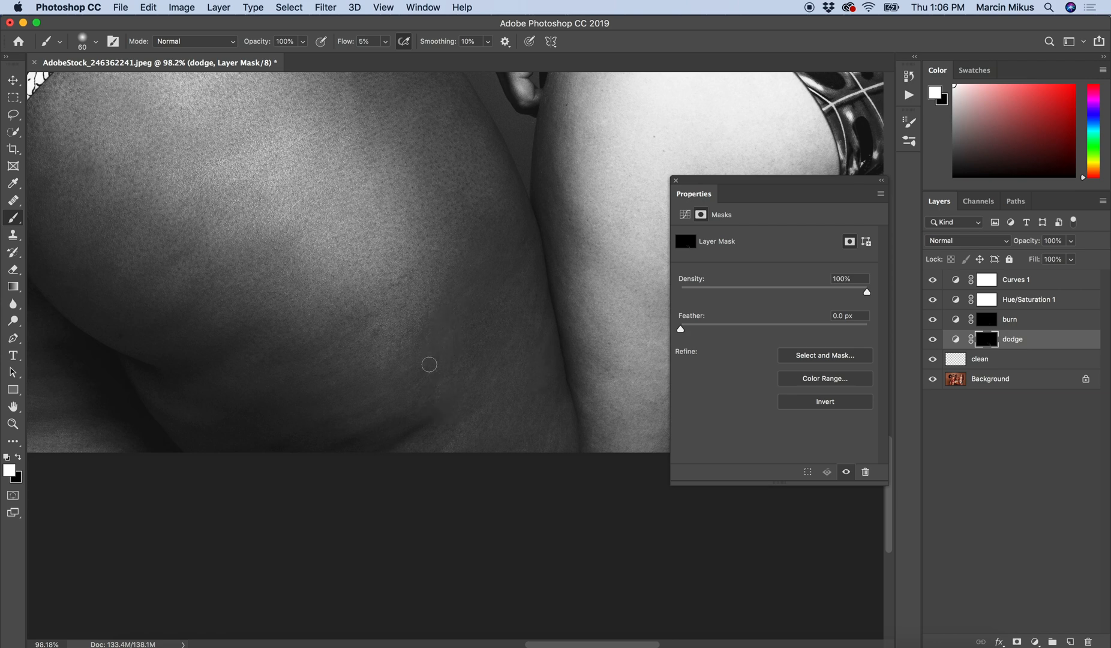
mouse_move(409, 362)
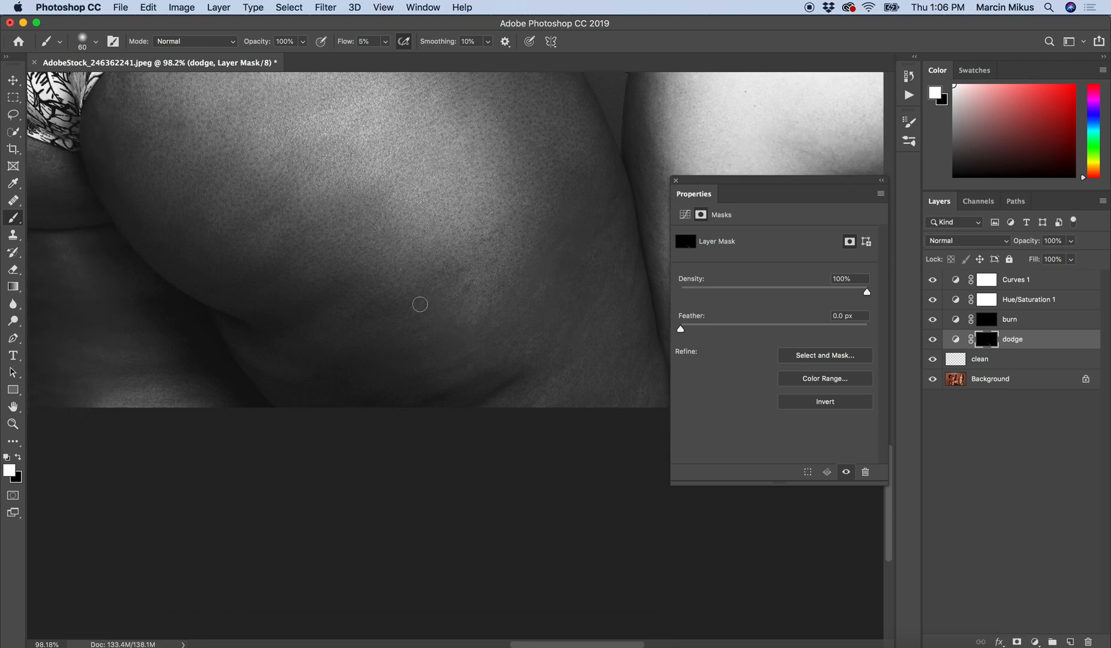
mouse_move(405, 305)
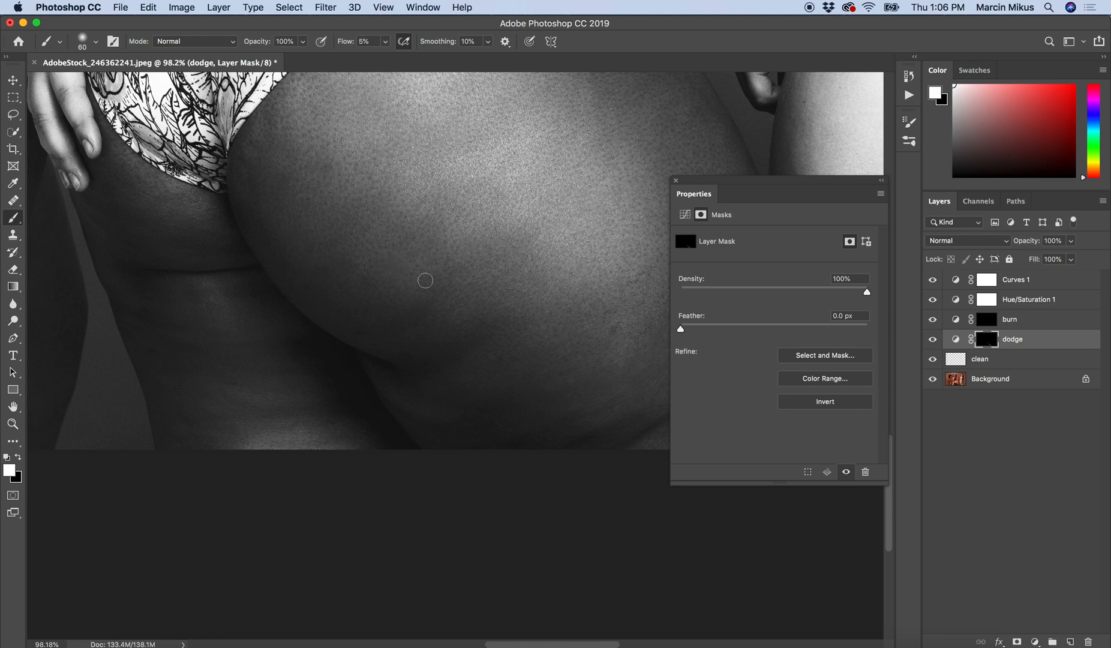
mouse_move(326, 176)
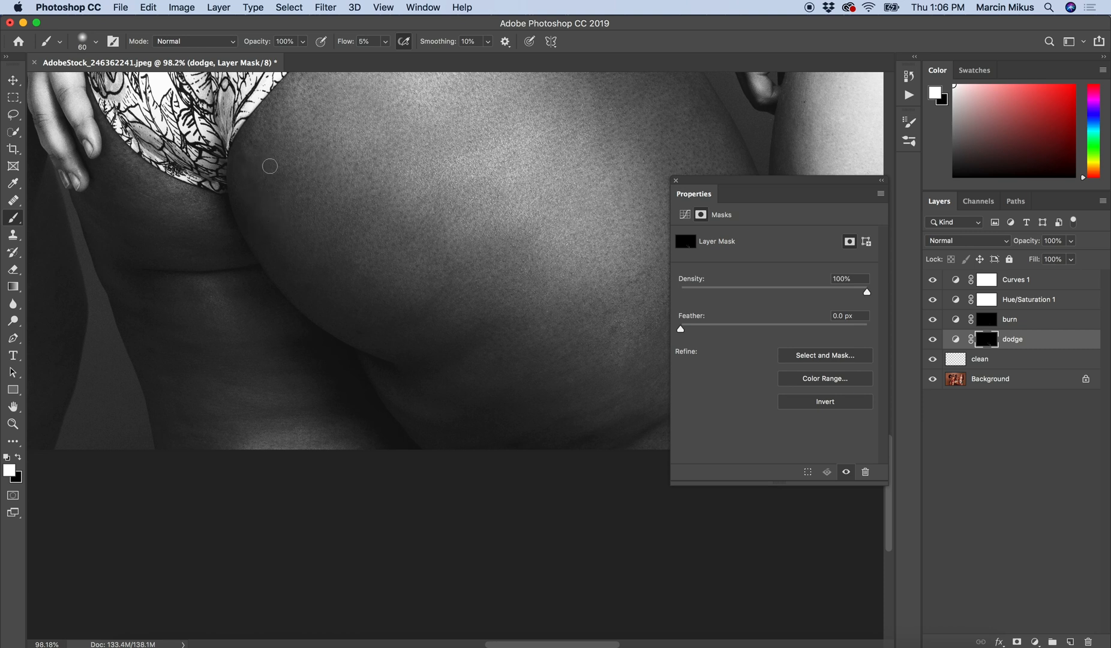
Step: Switch to the burn layer's mask, then back to the dodge mask
click(1009, 319)
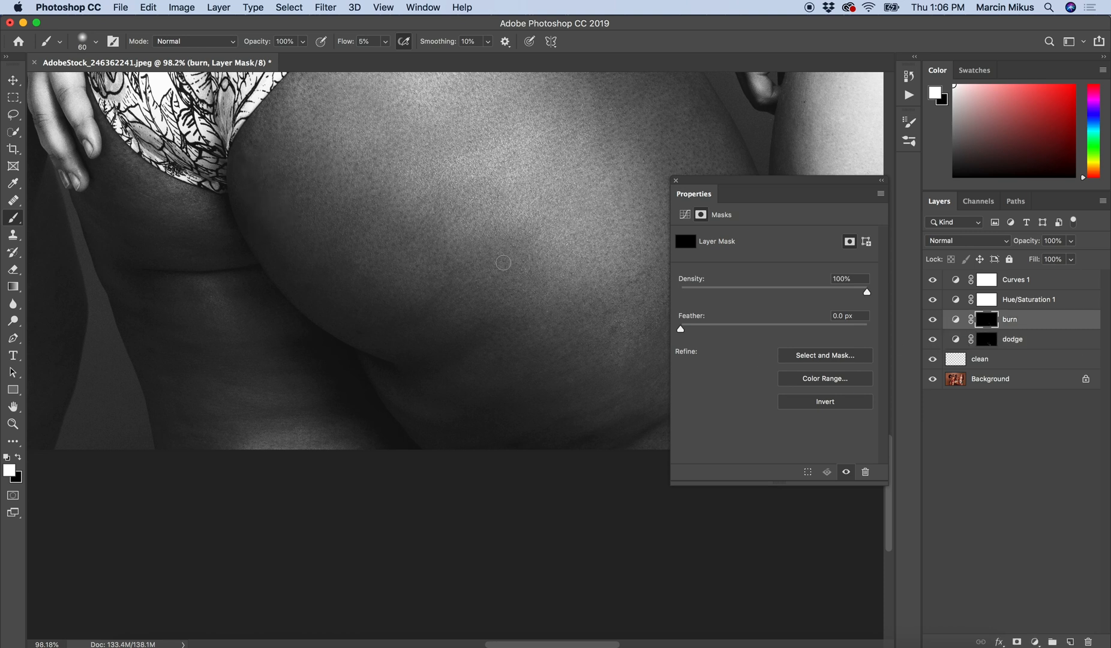
mouse_move(260, 160)
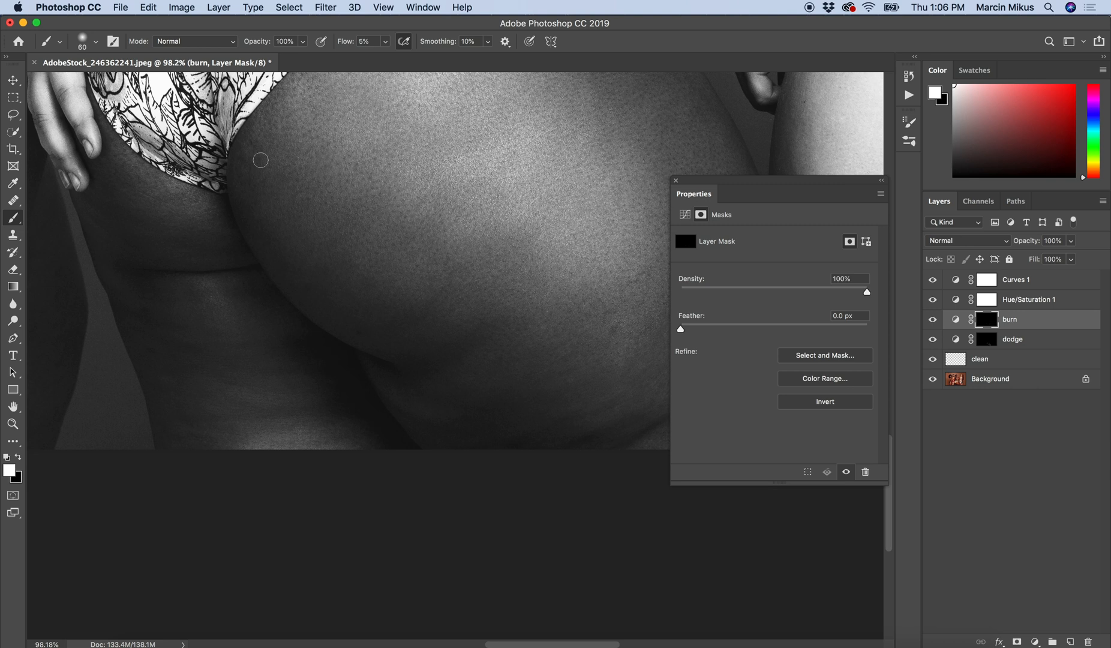
mouse_move(359, 257)
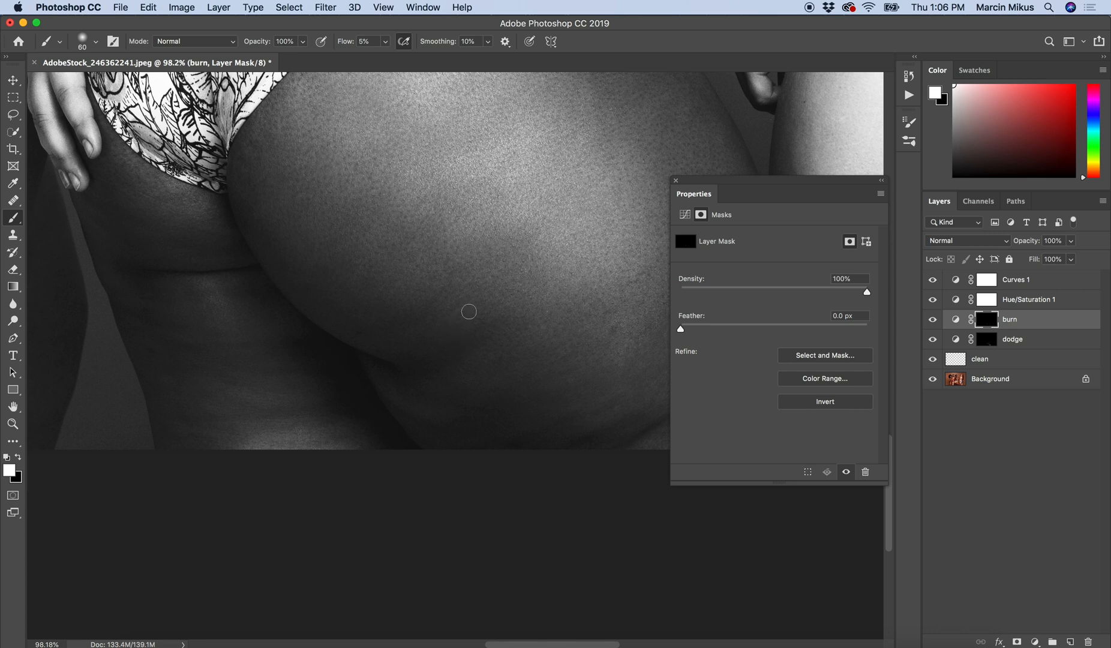
click(1013, 339)
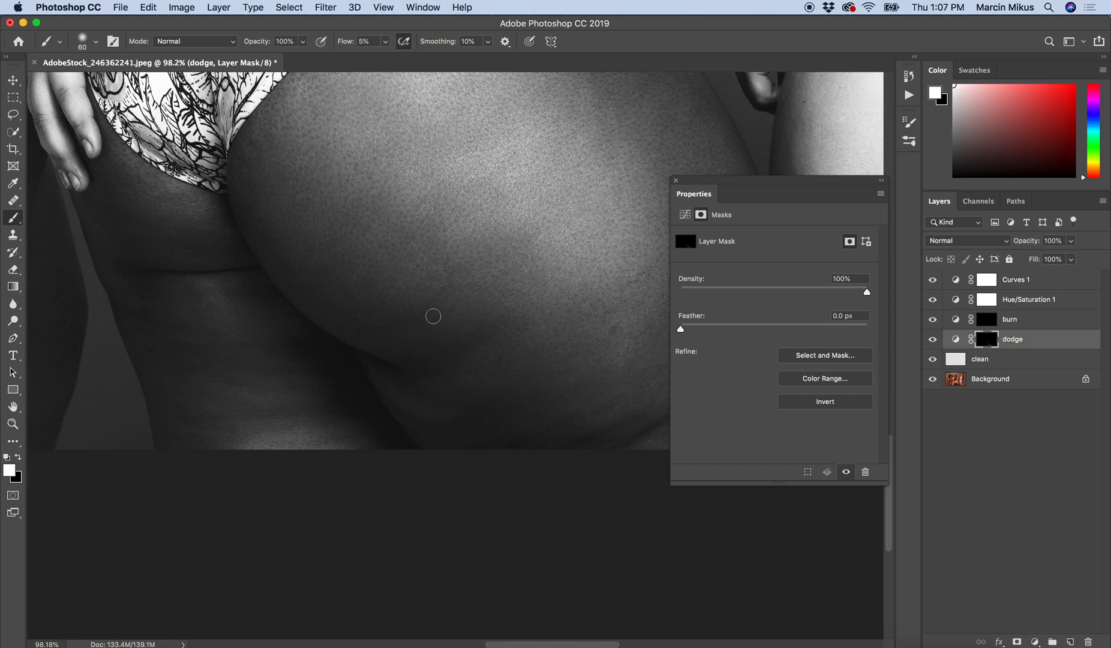
mouse_move(442, 305)
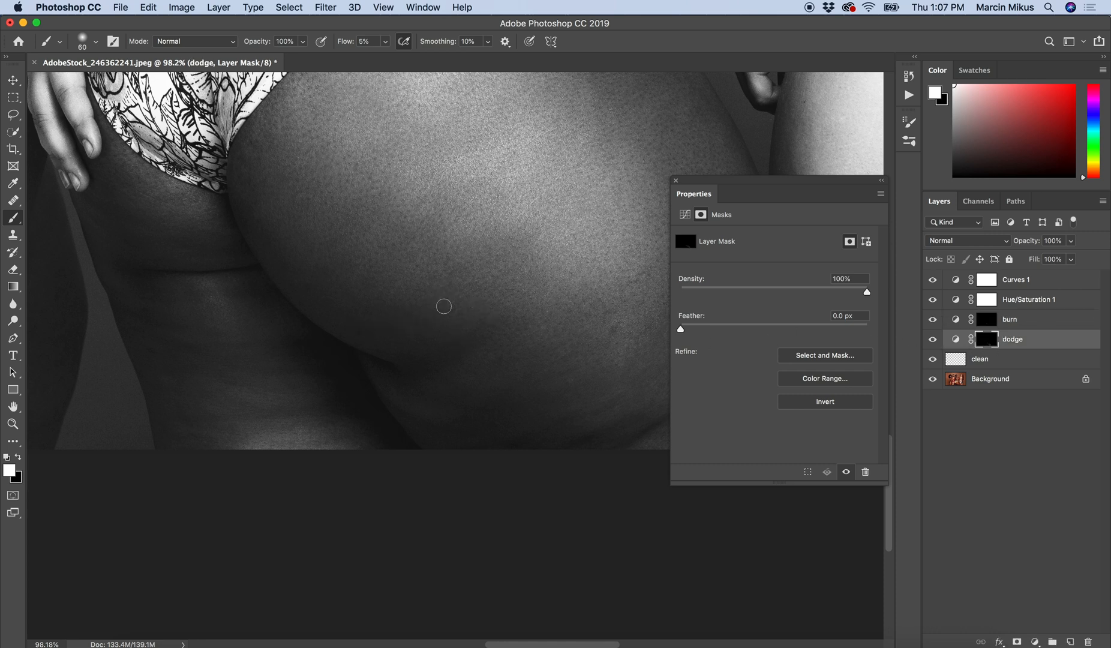
mouse_move(255, 224)
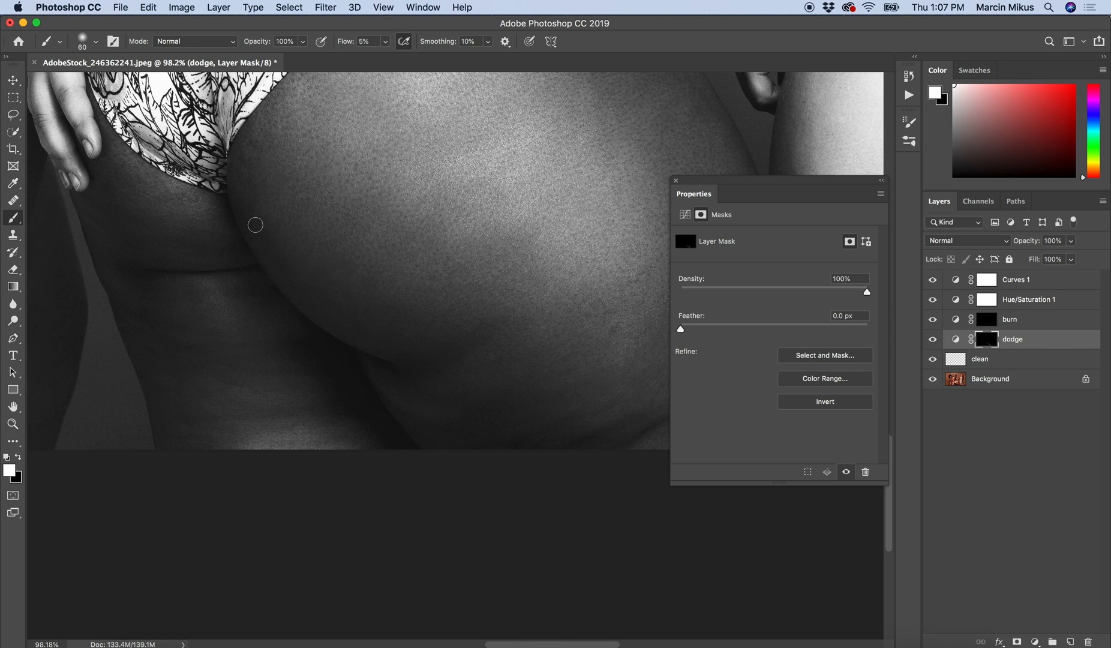
mouse_move(477, 335)
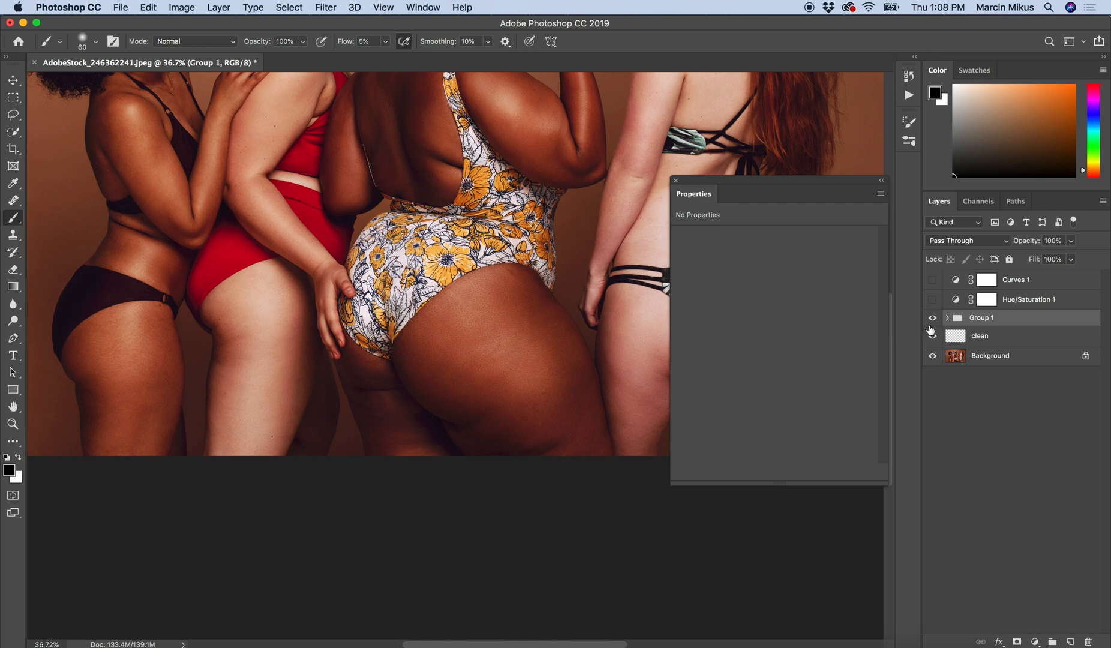
Step: Fit the photo, close Properties, and toggle Group 1 off and on to compare
click(932, 335)
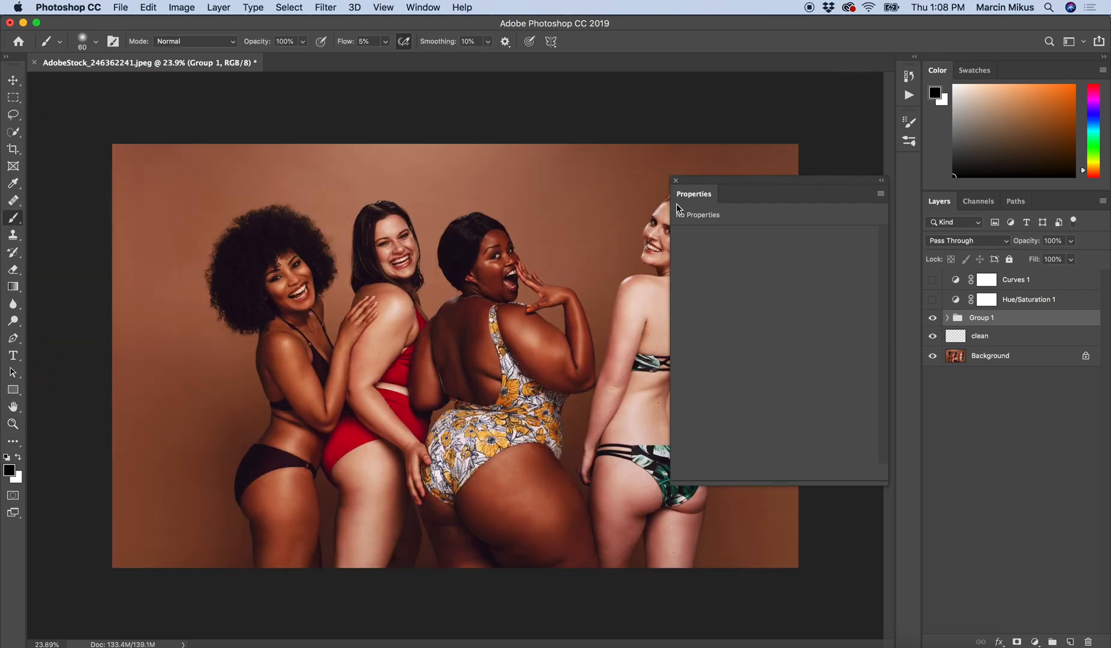
click(676, 180)
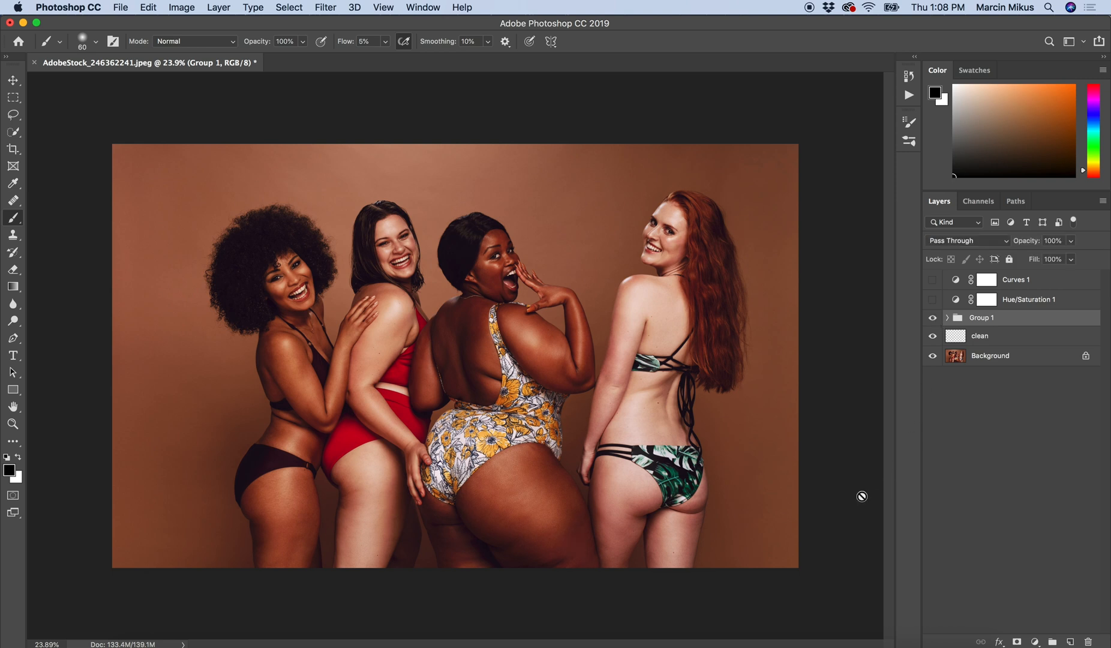
mouse_move(861, 508)
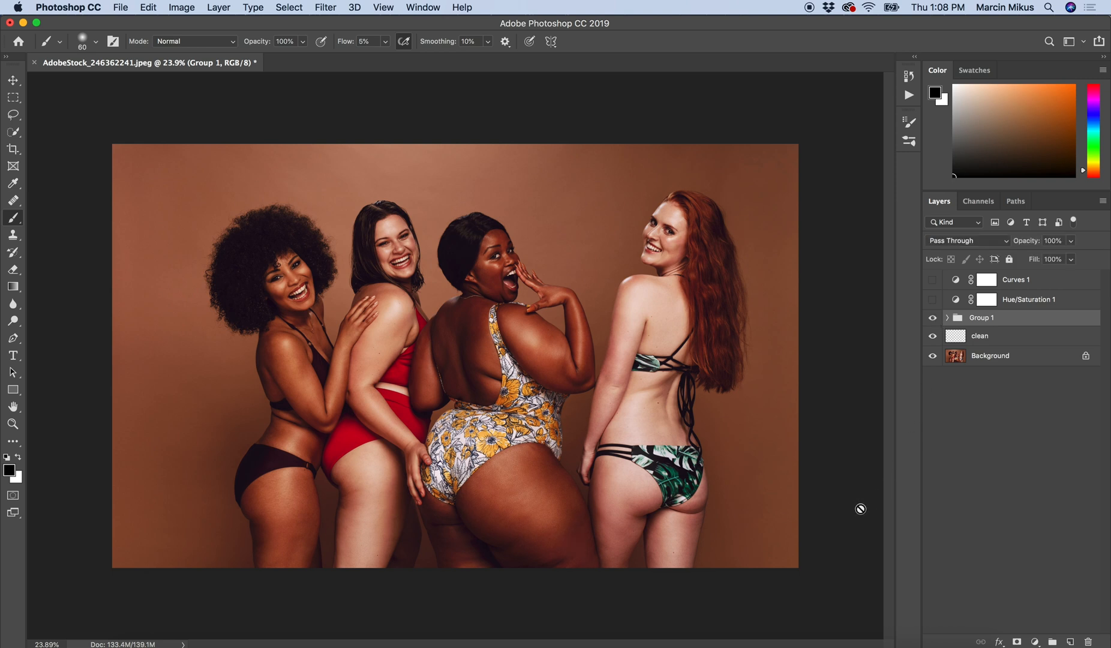
click(932, 318)
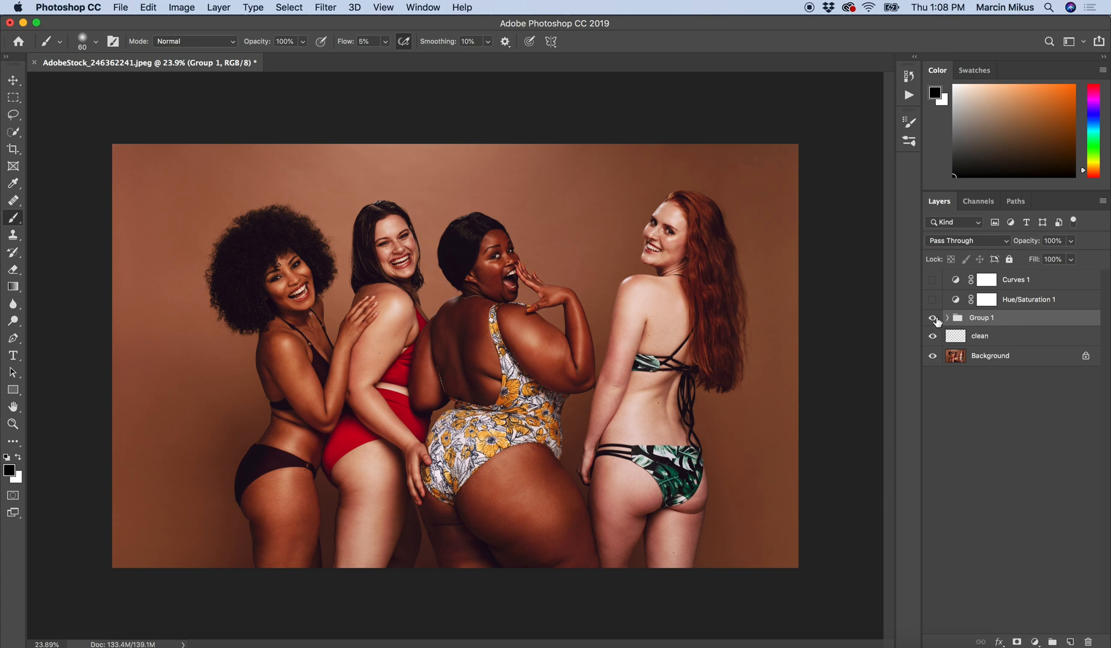
click(932, 317)
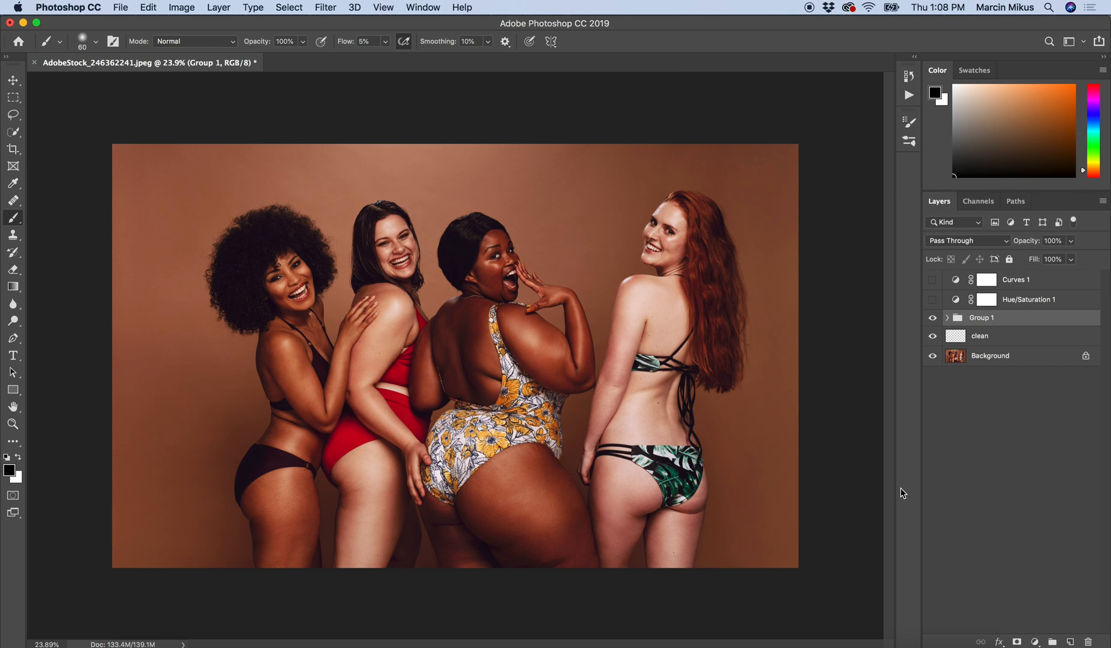
mouse_move(904, 497)
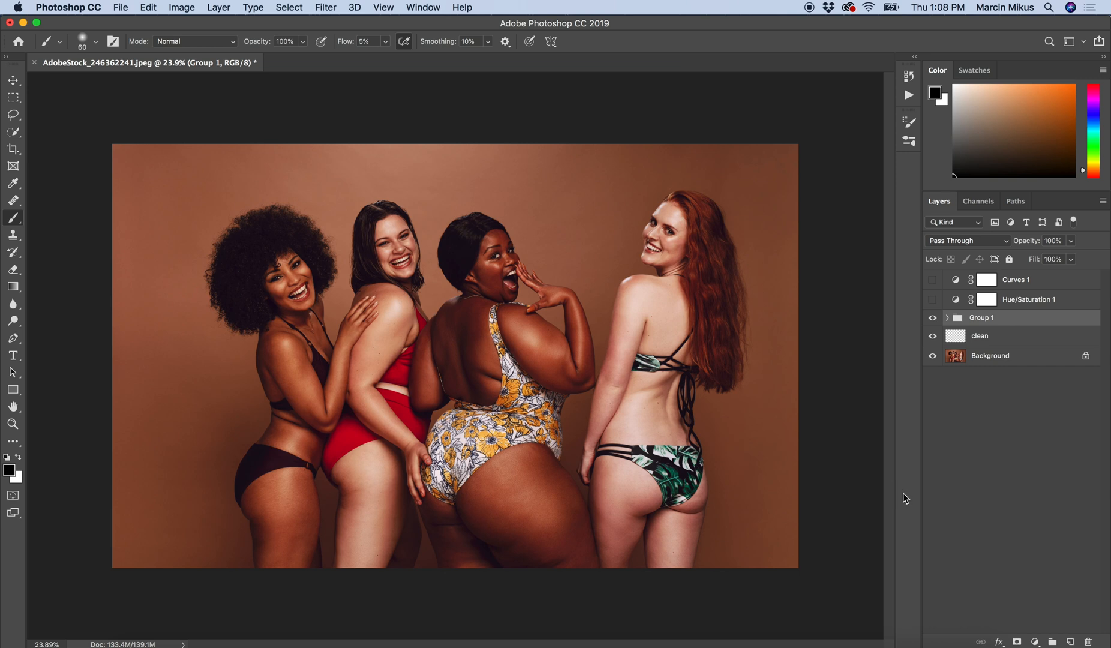
mouse_move(903, 498)
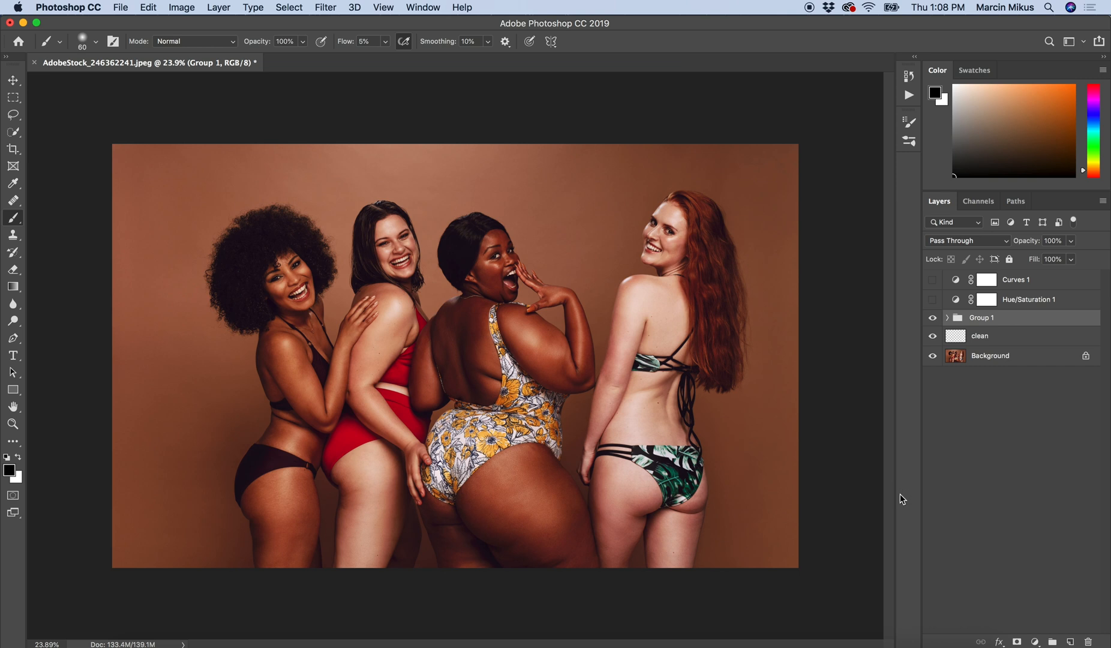
mouse_move(884, 495)
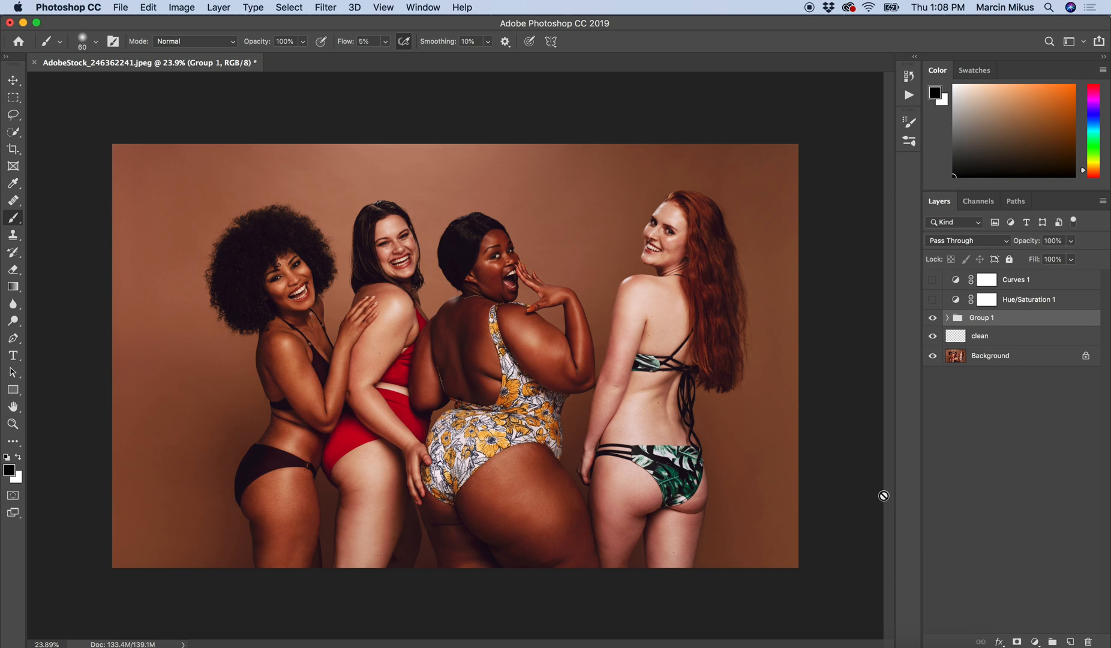